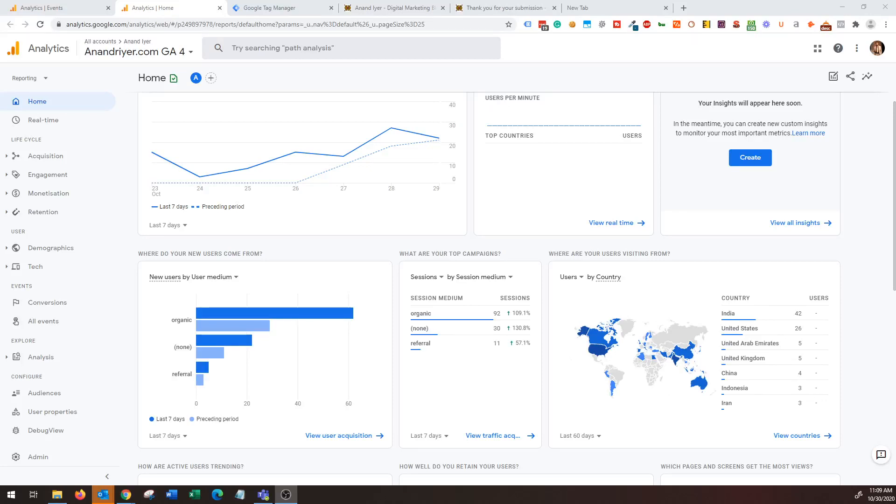
mouse_move(518, 327)
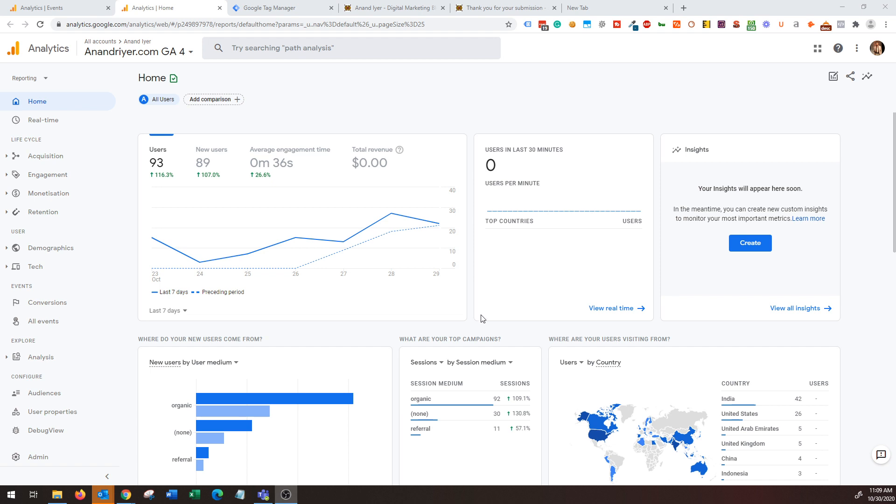
mouse_move(383, 253)
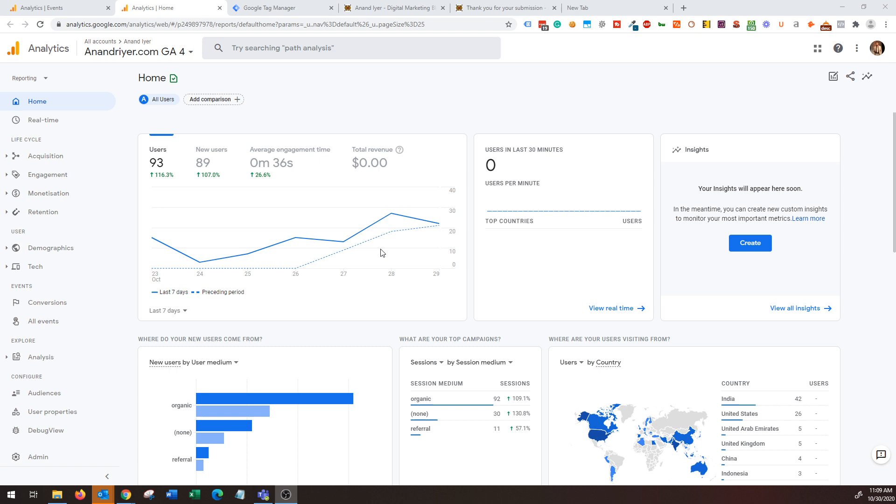
mouse_move(642, 148)
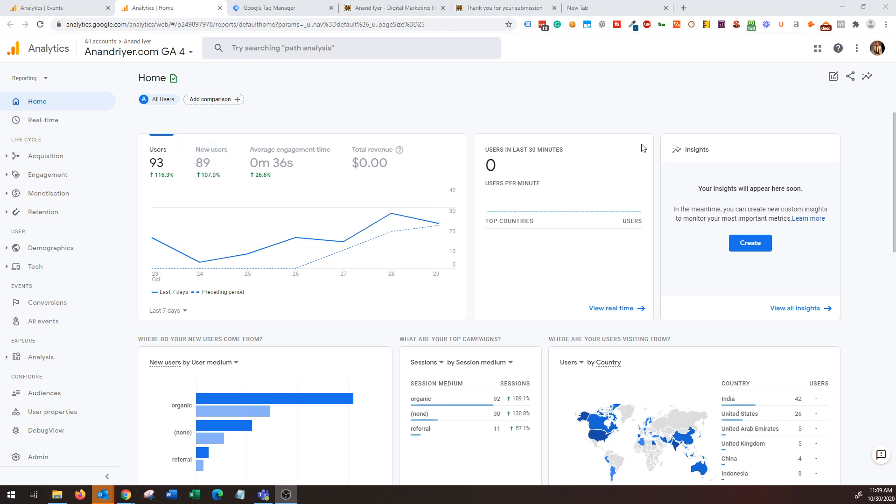
mouse_move(576, 140)
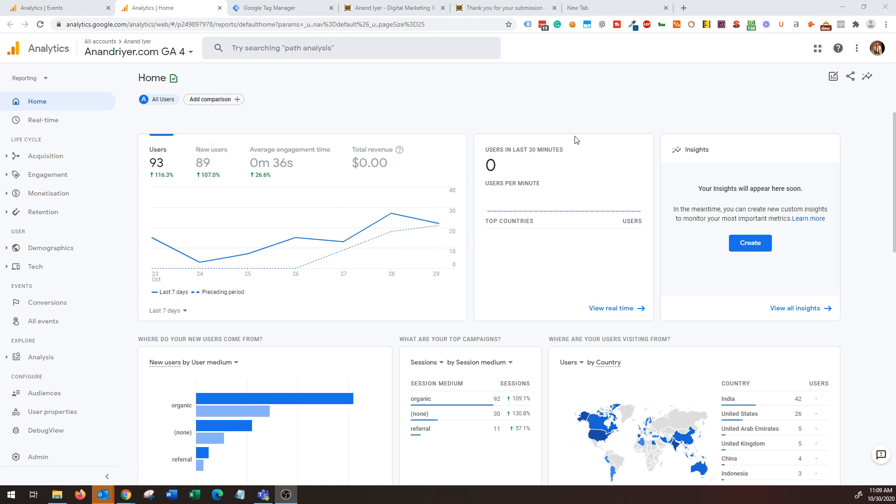
- Bring the live anandriyer.com About page into view down at the Let's Chat HubSpot form
scroll(down, 3)
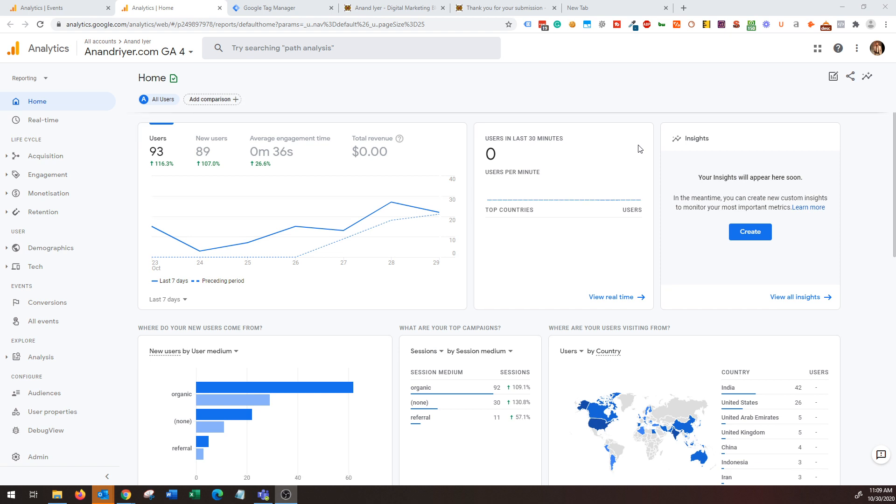
scroll(down, 3)
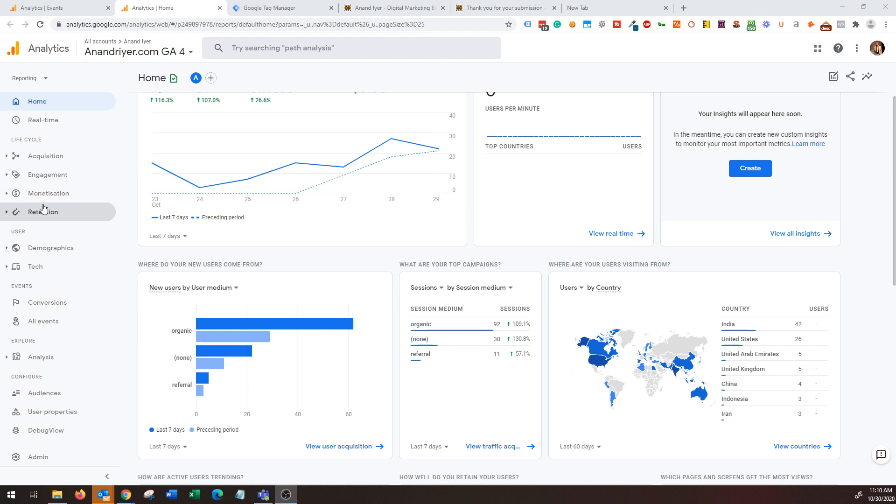
mouse_move(45, 212)
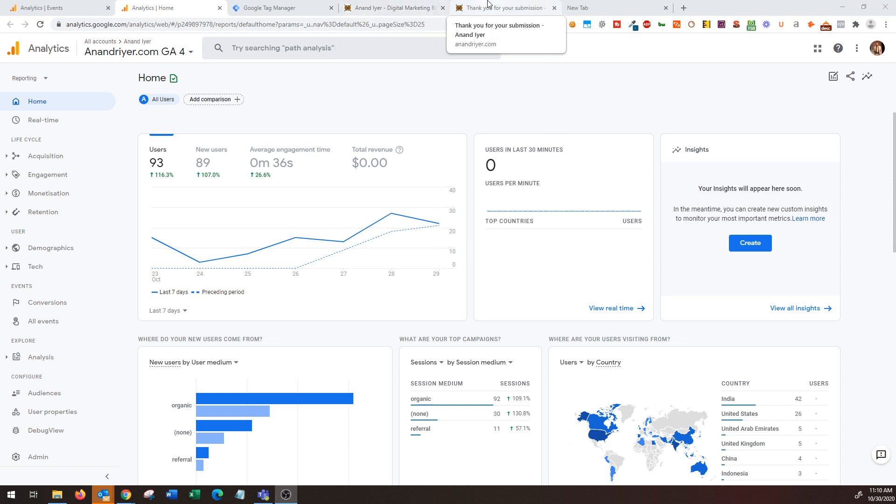
click(506, 7)
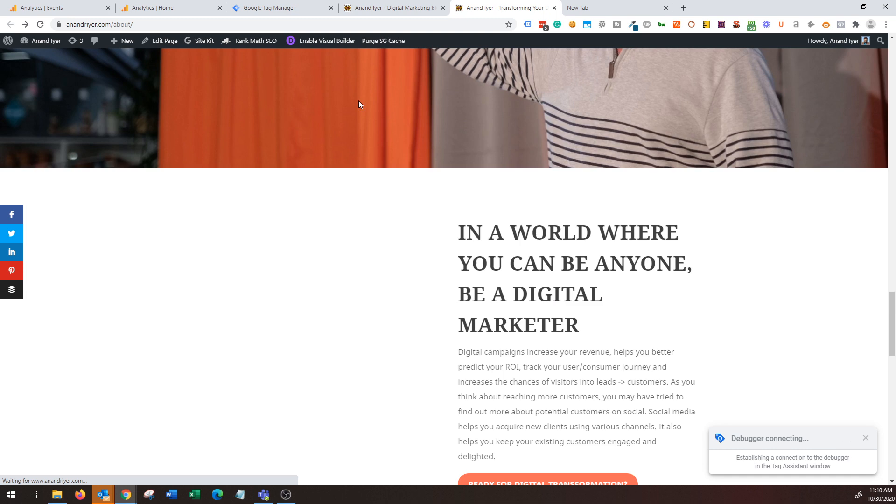
scroll(down, 3)
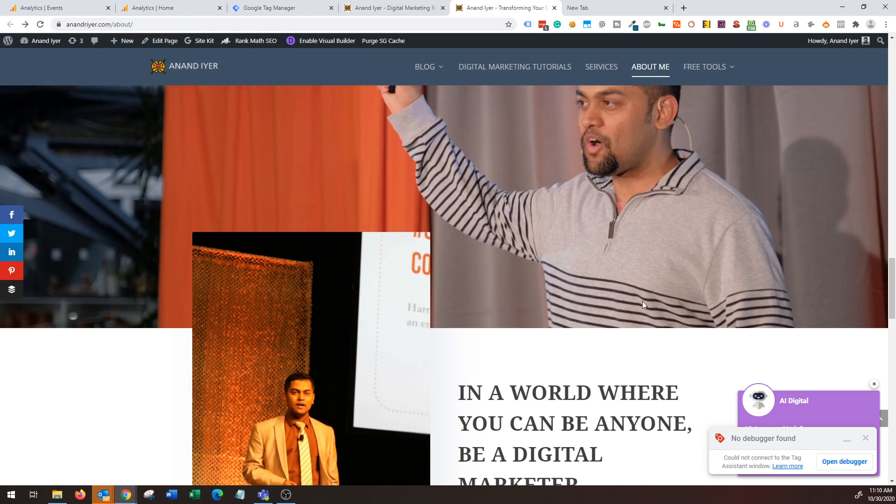
scroll(down, 3)
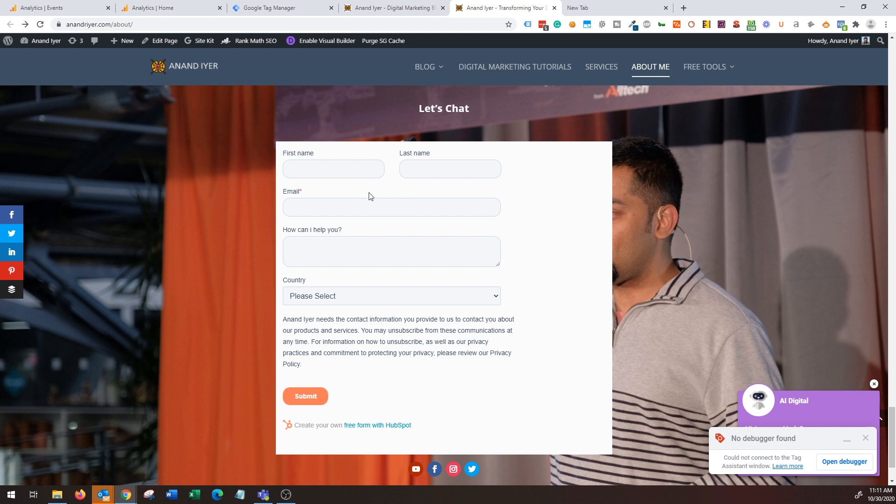
mouse_move(353, 194)
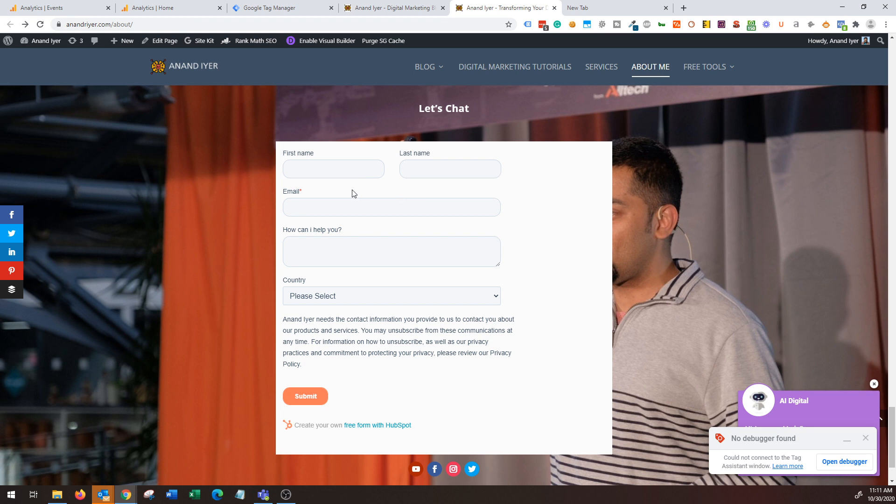
mouse_move(330, 187)
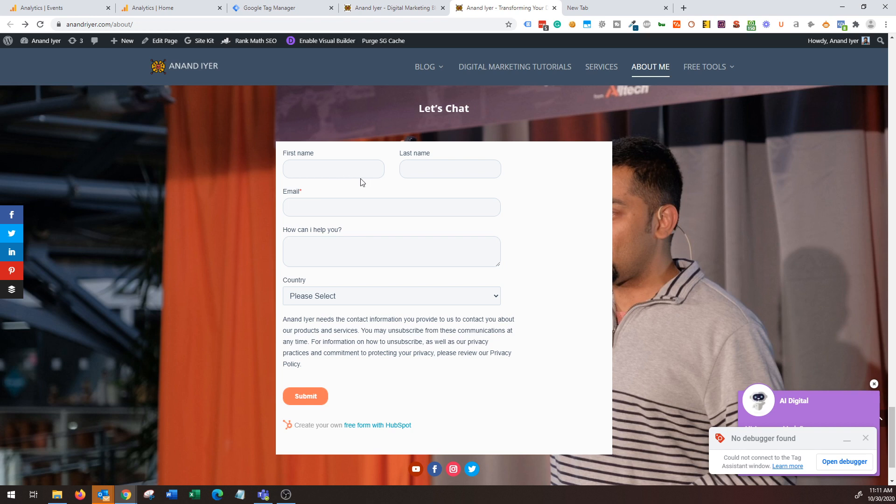
- Show GA4's All events list, where generate_lead has a count of 3
click(54, 8)
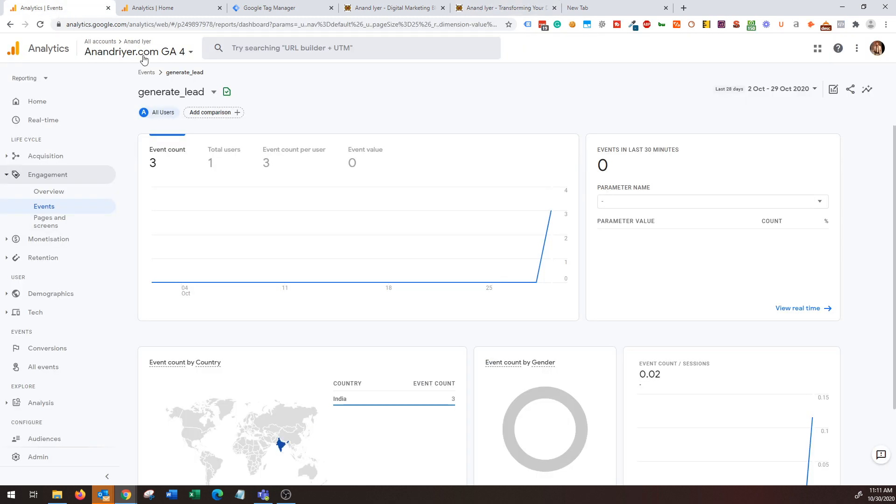
mouse_move(78, 203)
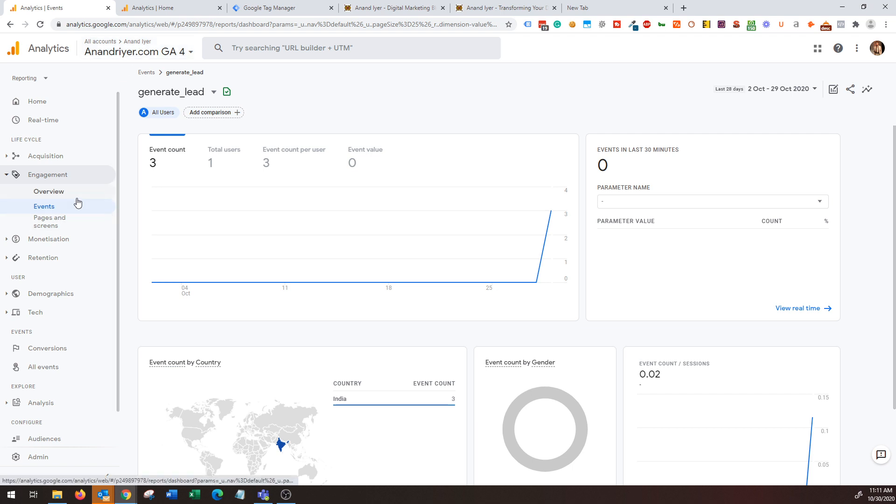
mouse_move(43, 366)
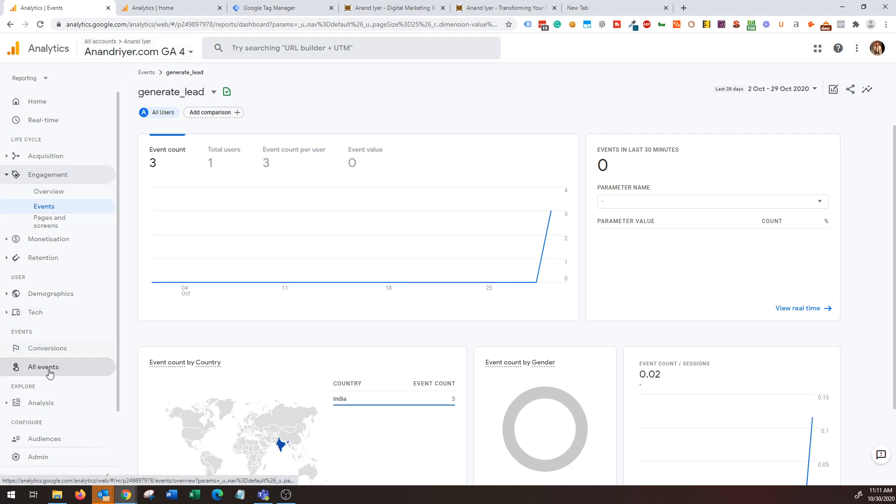
click(43, 366)
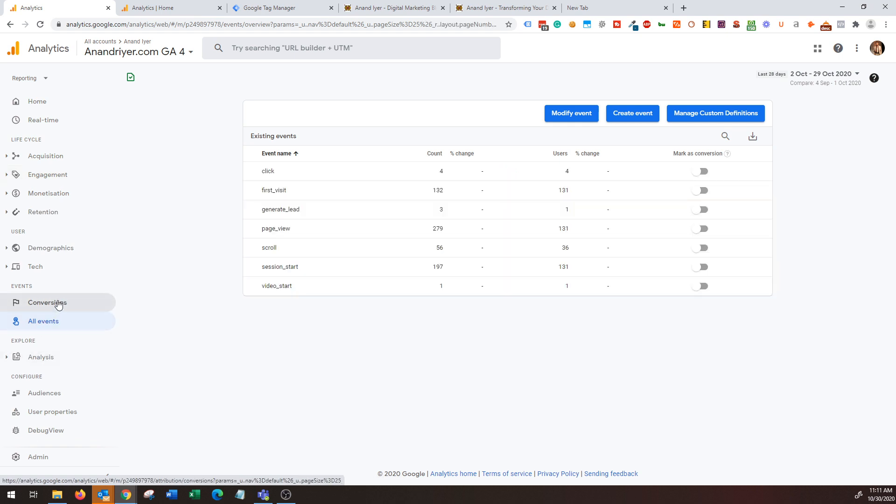
mouse_move(69, 306)
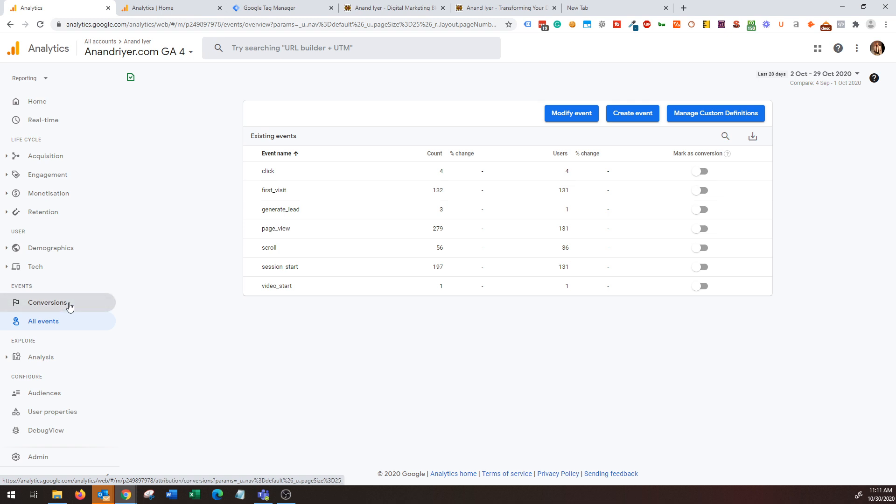
mouse_move(277, 191)
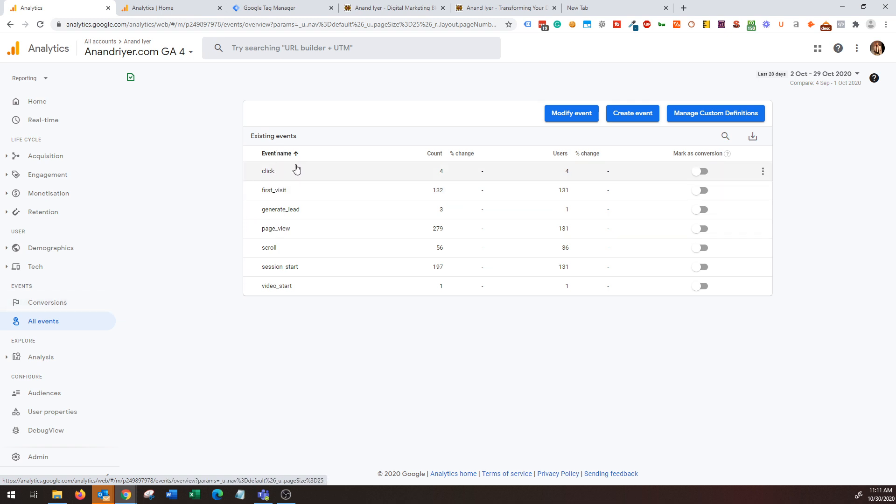
mouse_move(314, 177)
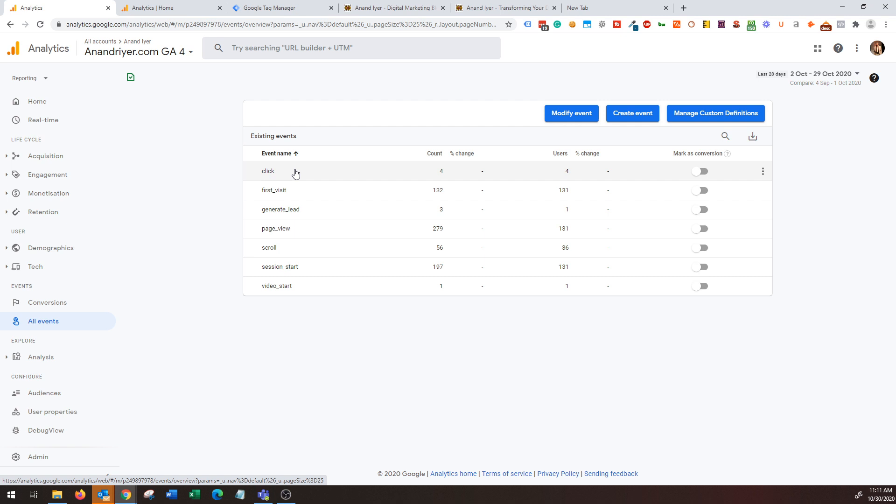
mouse_move(292, 174)
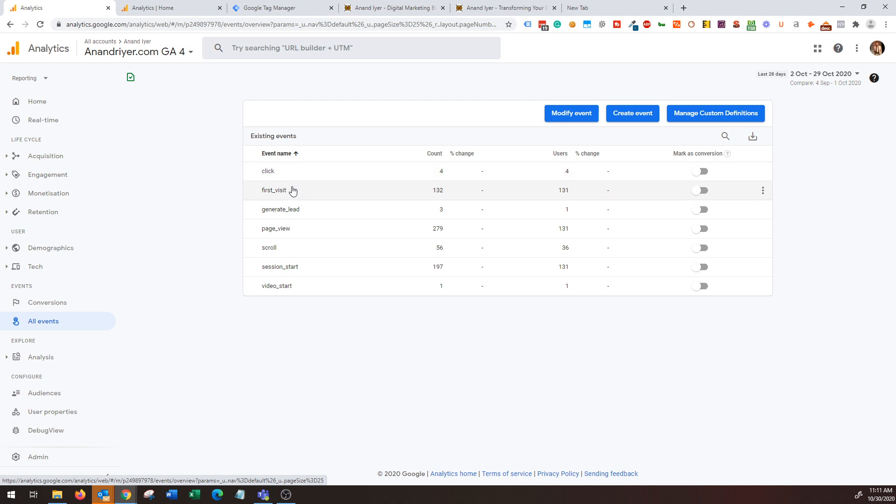
mouse_move(308, 236)
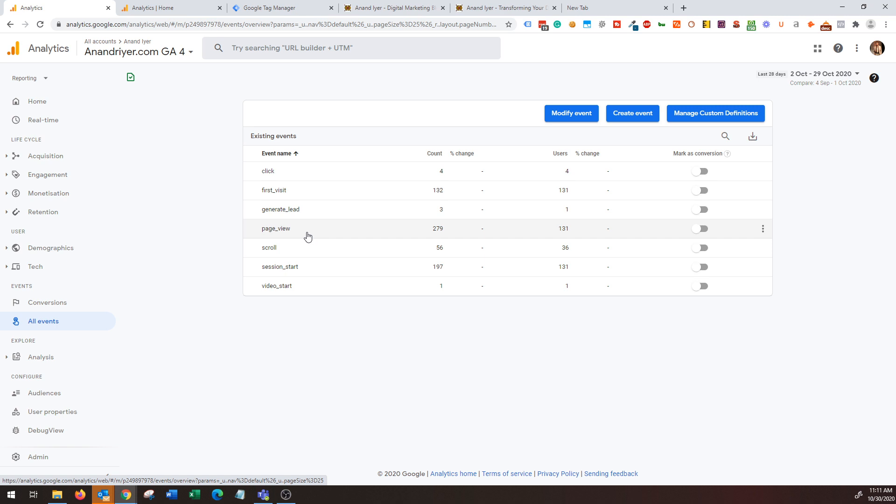
mouse_move(300, 278)
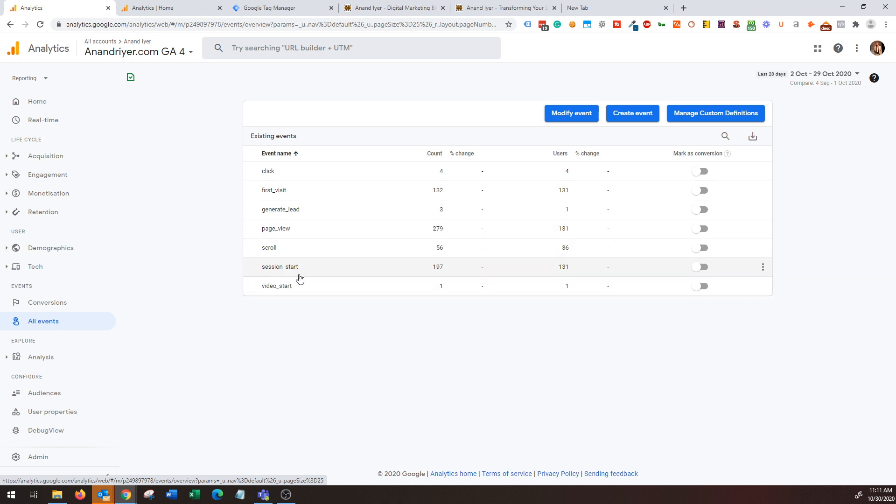
mouse_move(276, 286)
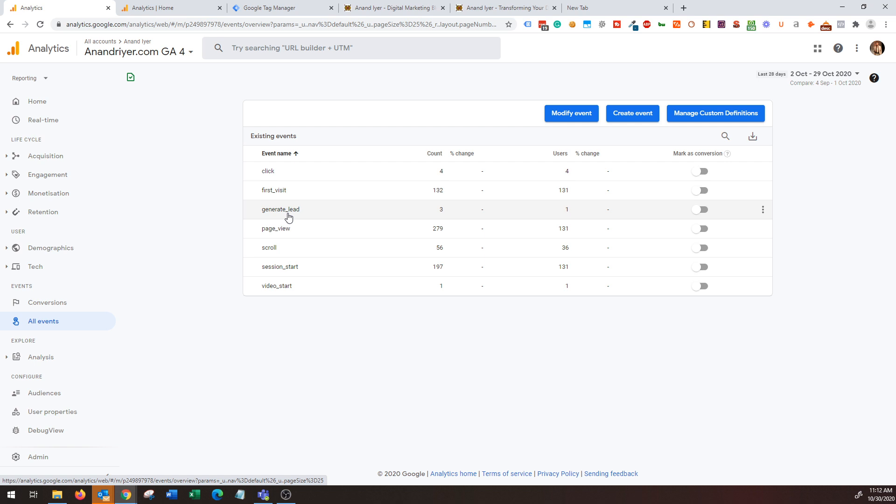
mouse_move(303, 217)
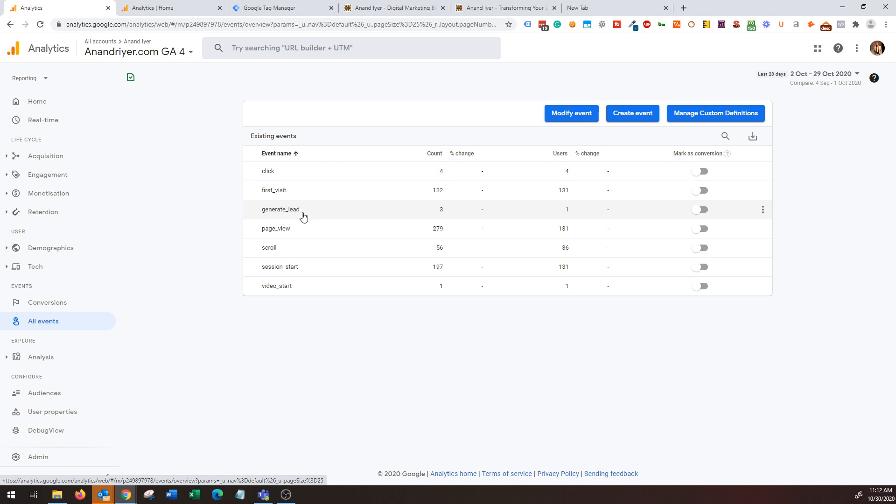
mouse_move(349, 219)
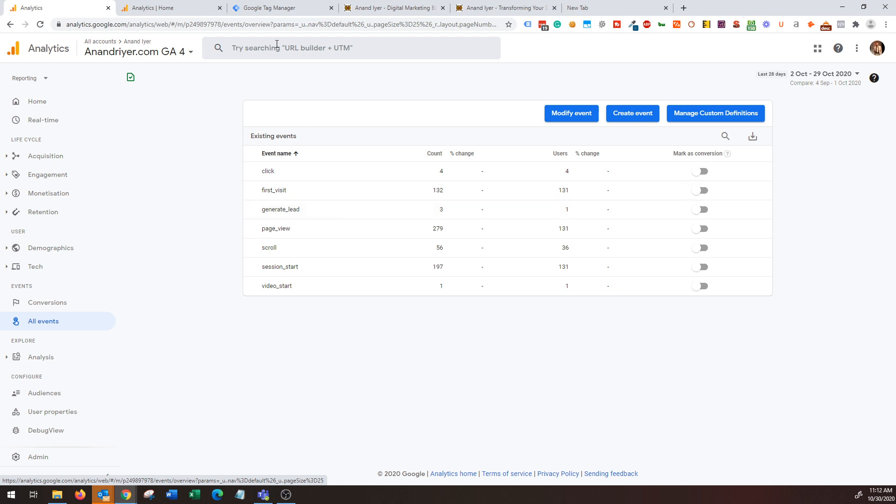
- Create a new tag in the Tags list and begin naming it 'Contact Us Page Lead Gen Form'
click(280, 8)
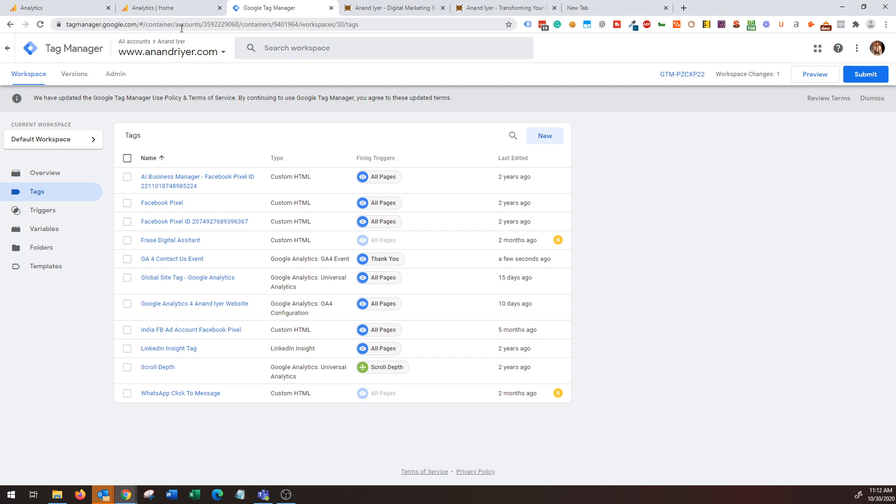
mouse_move(62, 193)
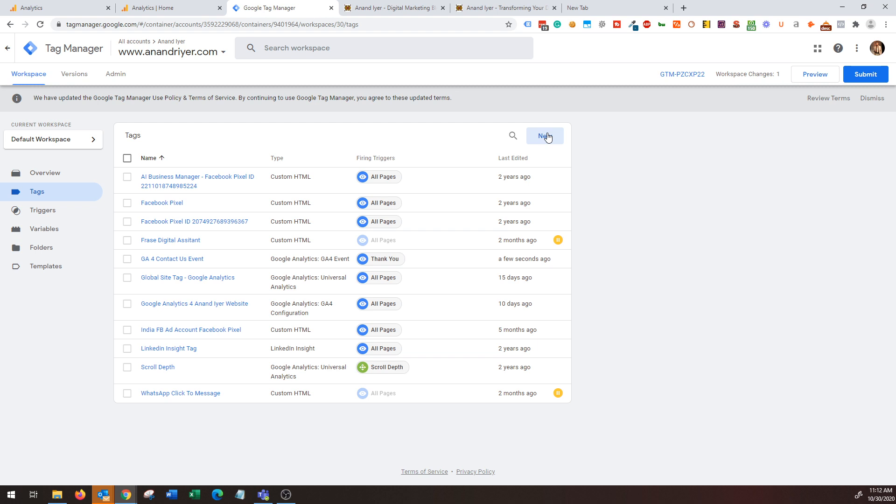
mouse_move(547, 138)
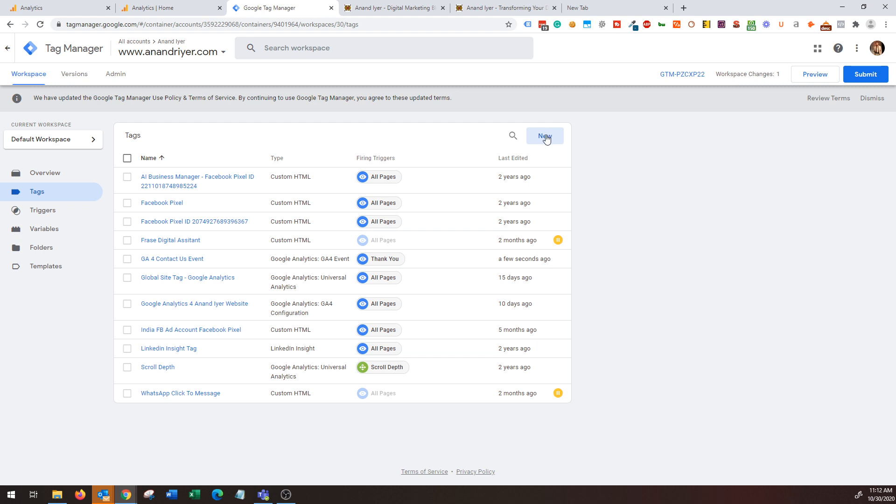
click(544, 135)
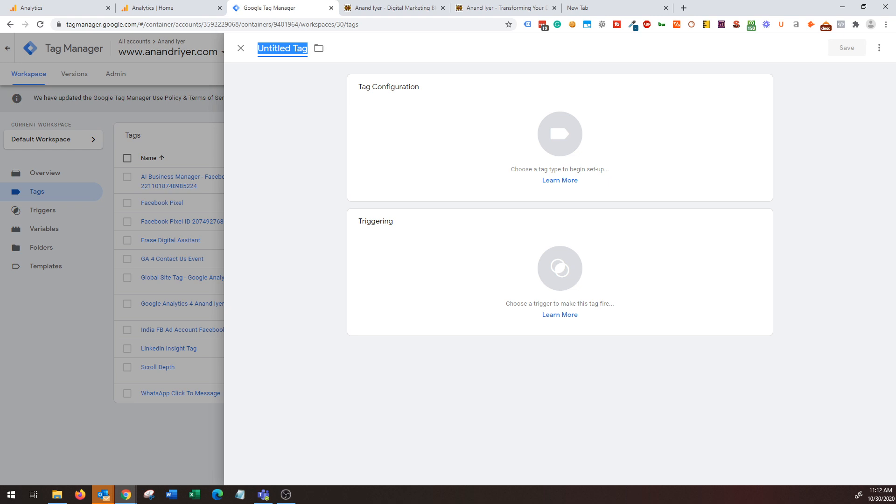
text(Contact Us Page Lea)
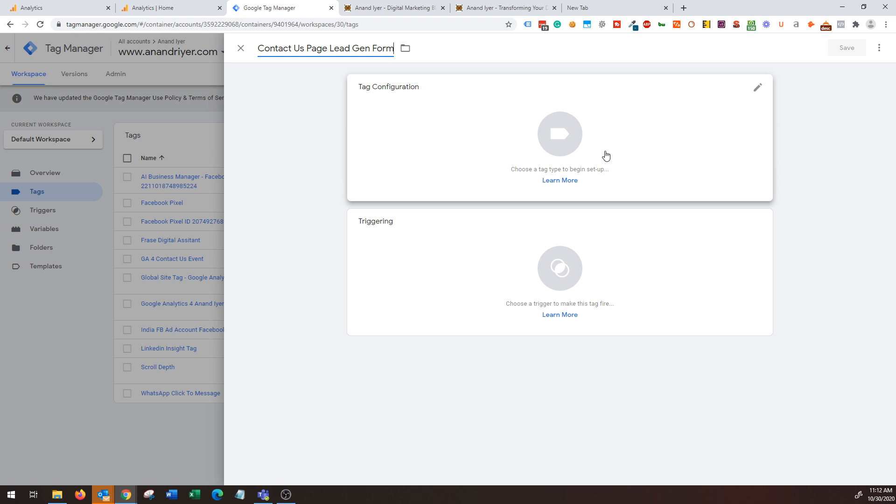
- Make the tag a GA4 Event using the Google Analytics 4 Anand Iyer Website configuration
click(560, 134)
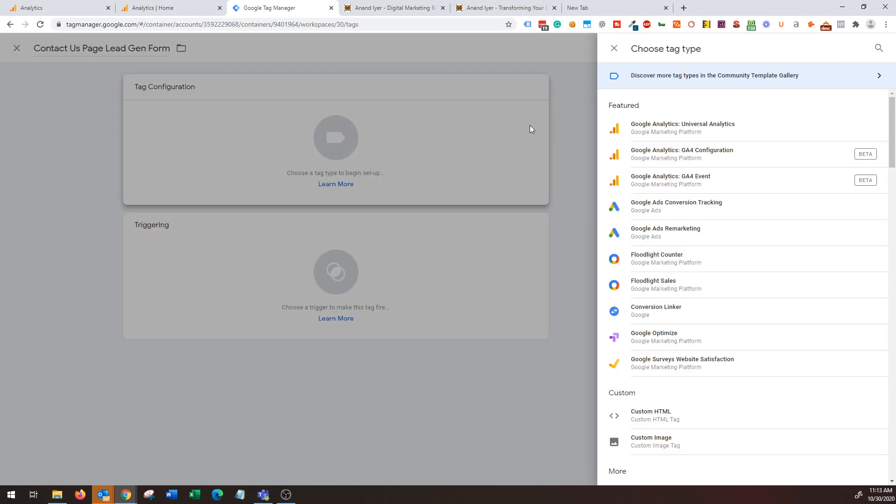
mouse_move(657, 180)
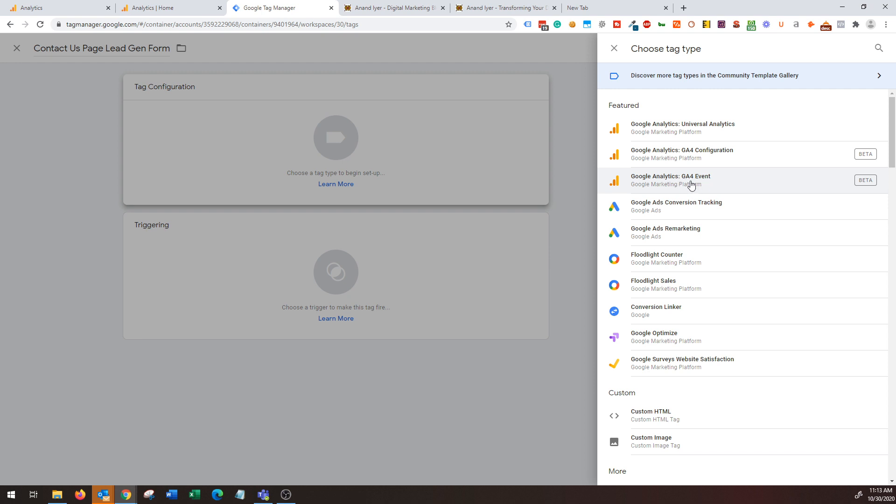
click(672, 179)
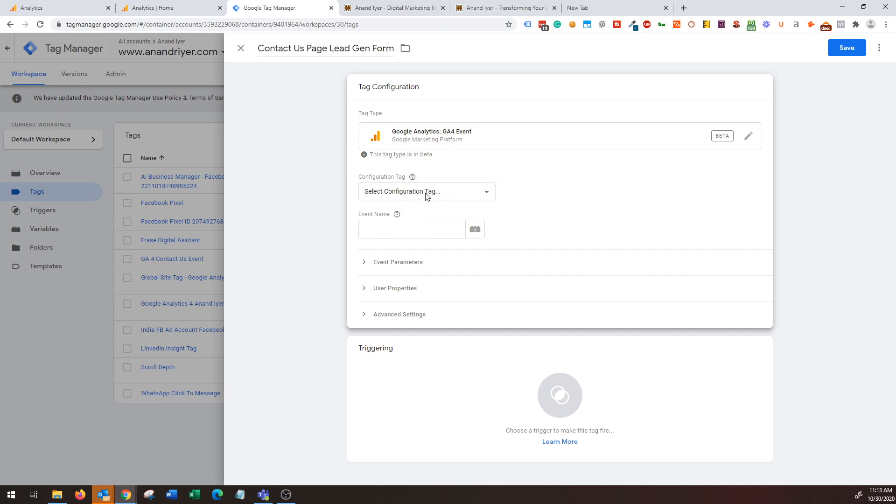
click(427, 191)
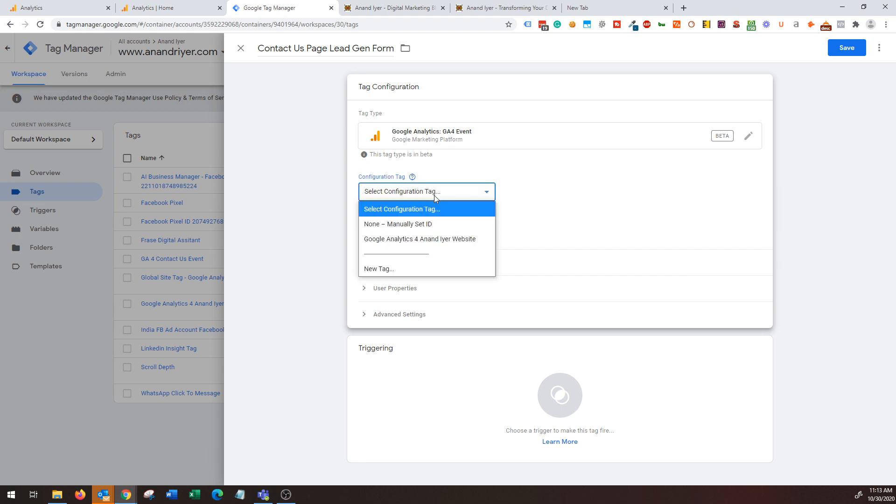
mouse_move(428, 239)
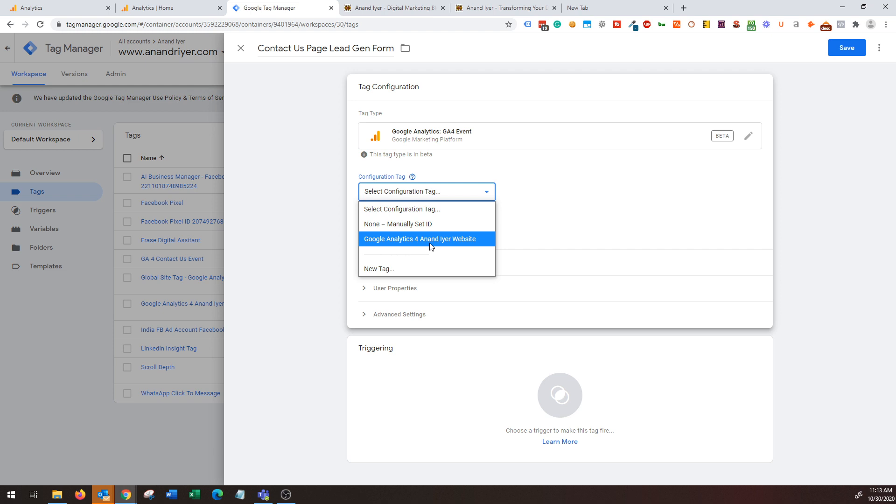
mouse_move(409, 243)
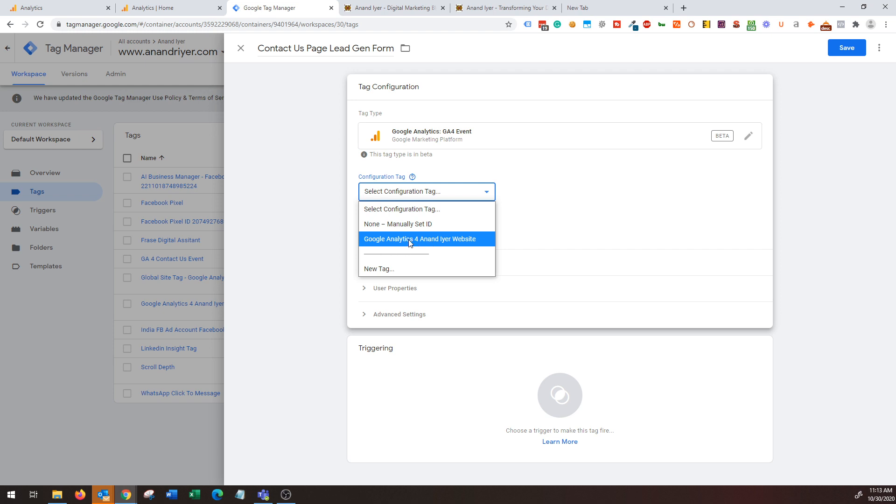
click(419, 239)
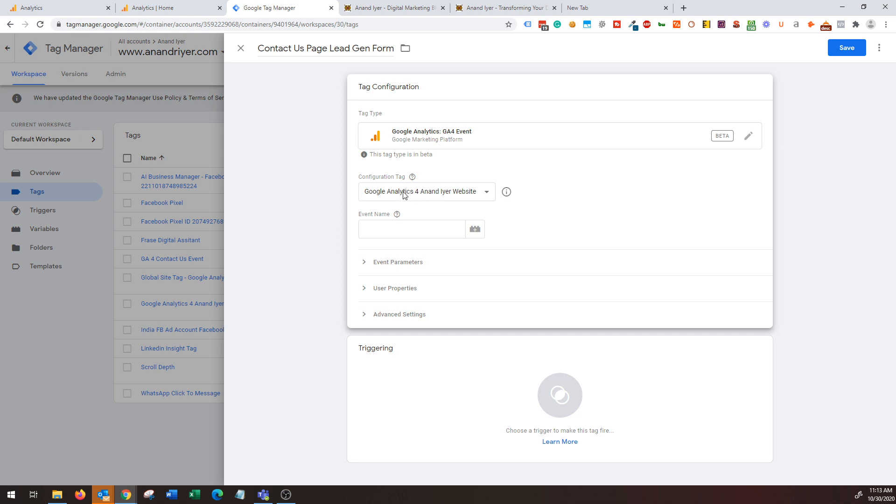
mouse_move(398, 186)
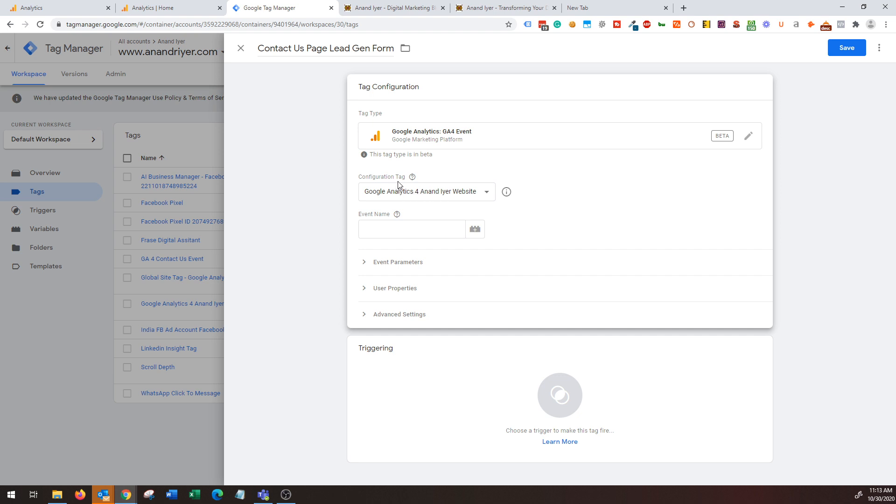
- Enter the event name 'lead_gen...' for the lead form event
click(412, 229)
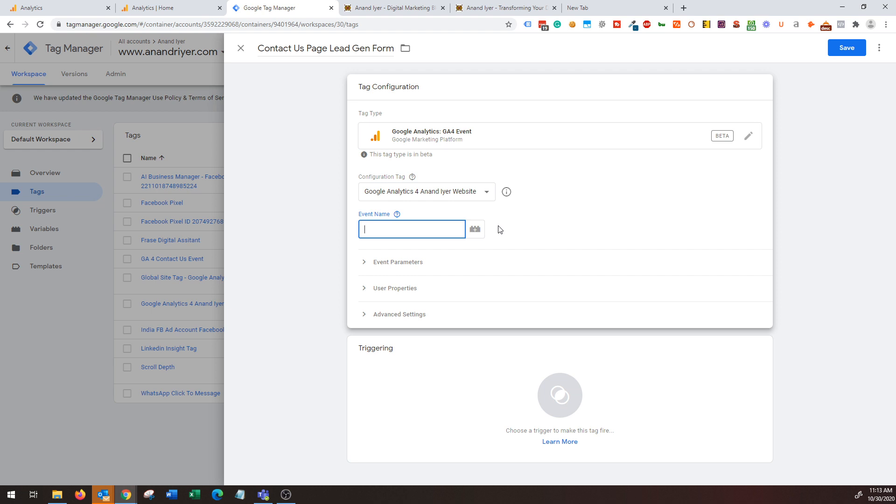
text(ge)
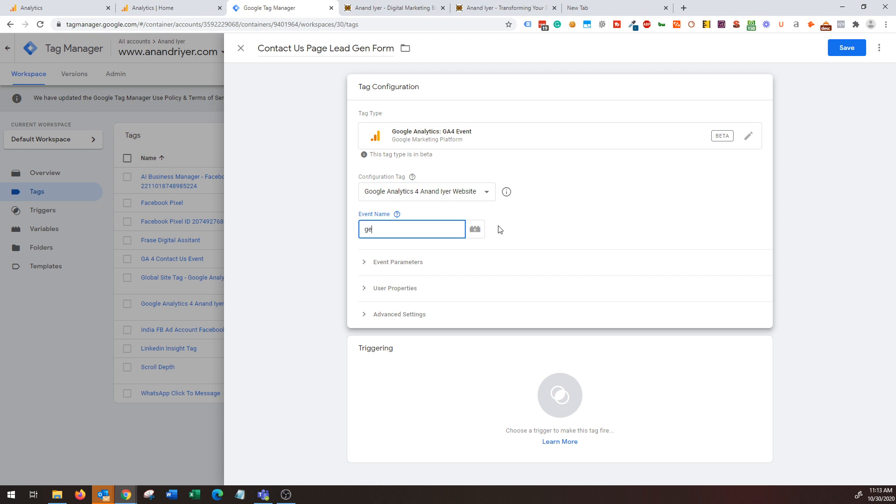
text(lead)
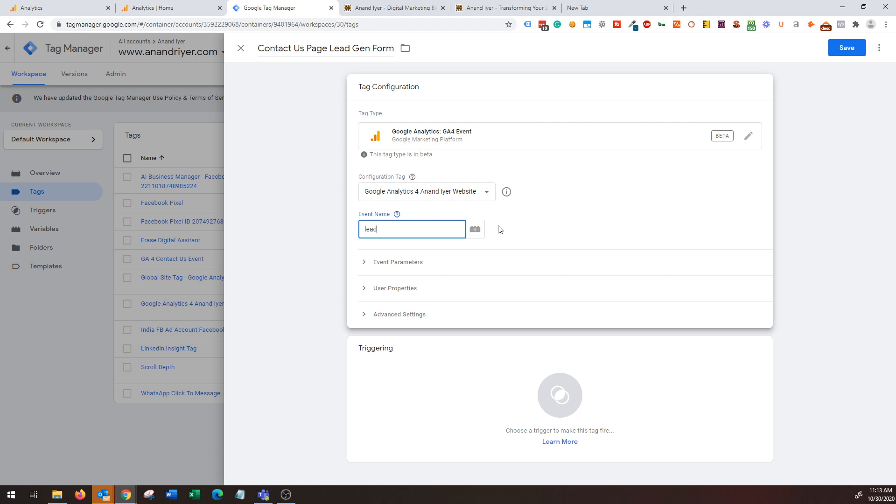
text(_generatecontactus)
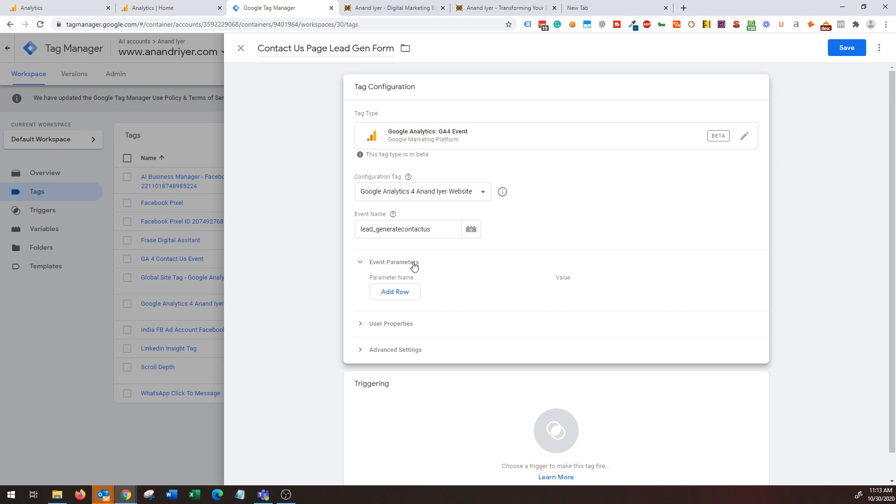
mouse_move(414, 287)
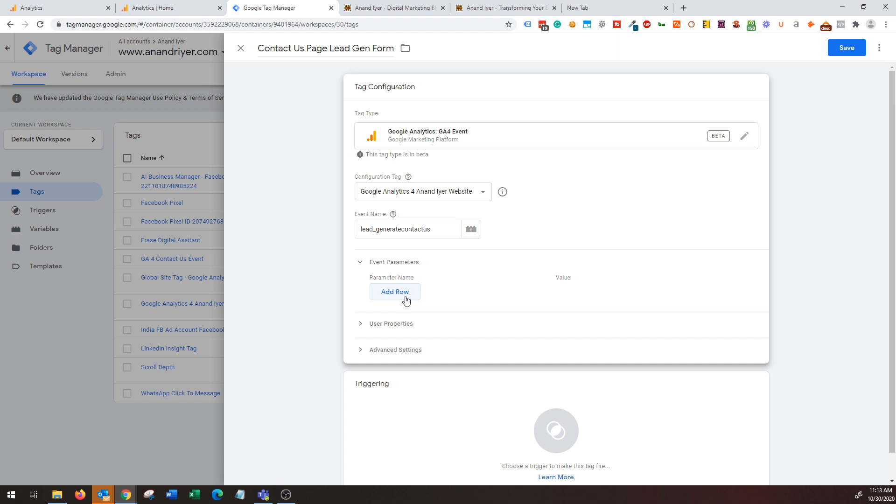
- Add event parameters event_value = 20 and event_currency = USD, then reveal User Properties
click(394, 292)
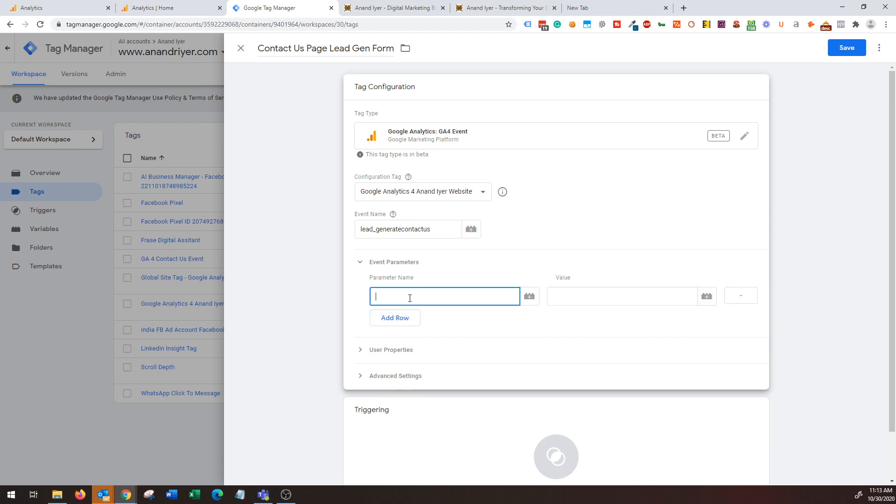
text(event_value)
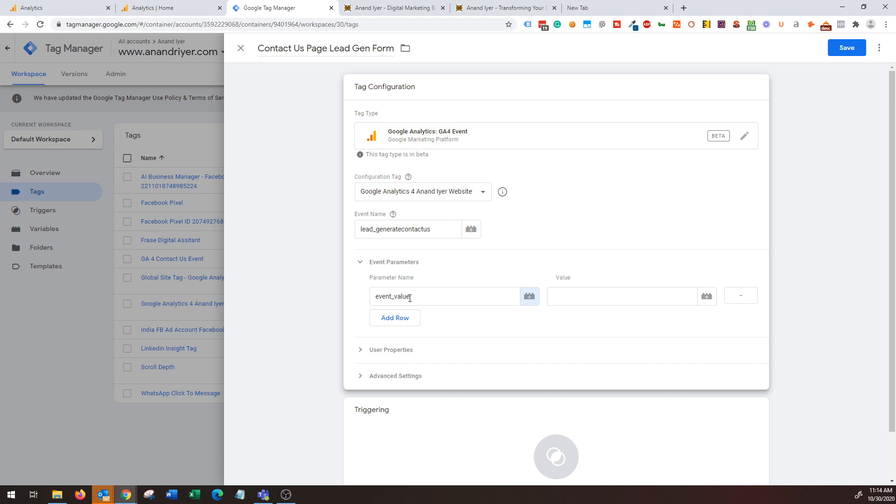
click(622, 296)
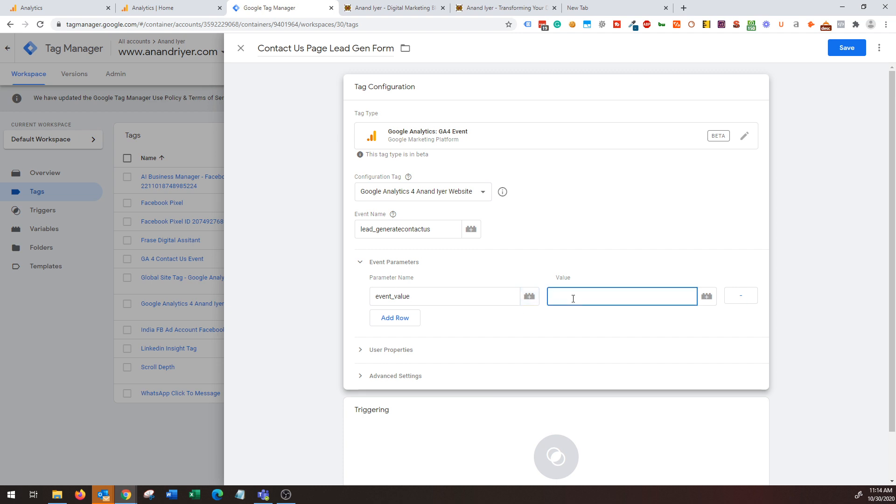
text(20)
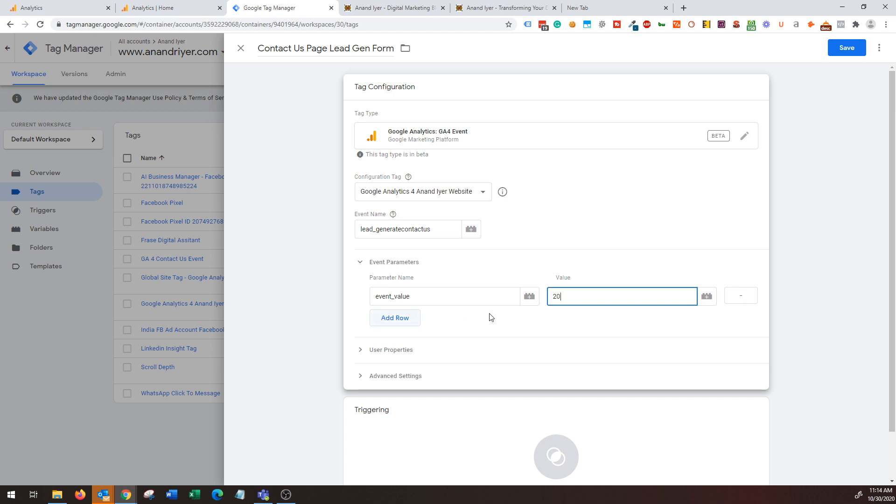
click(394, 317)
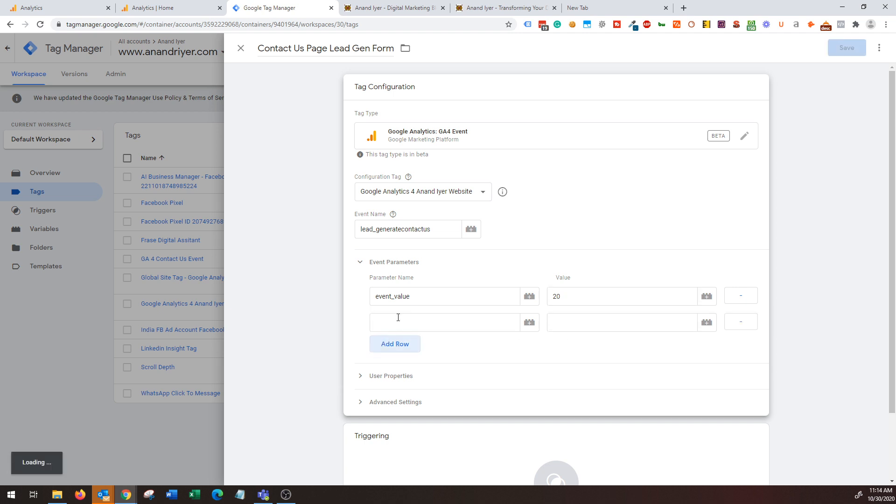
text(event_currency)
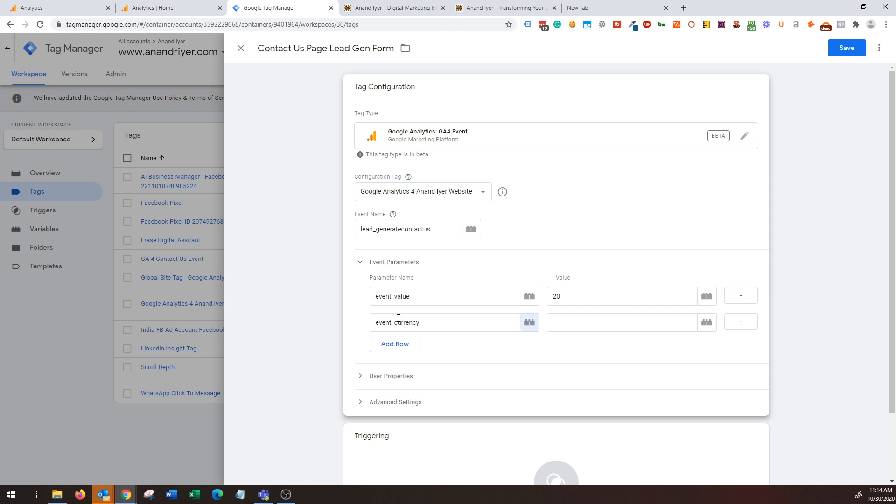
text(USD)
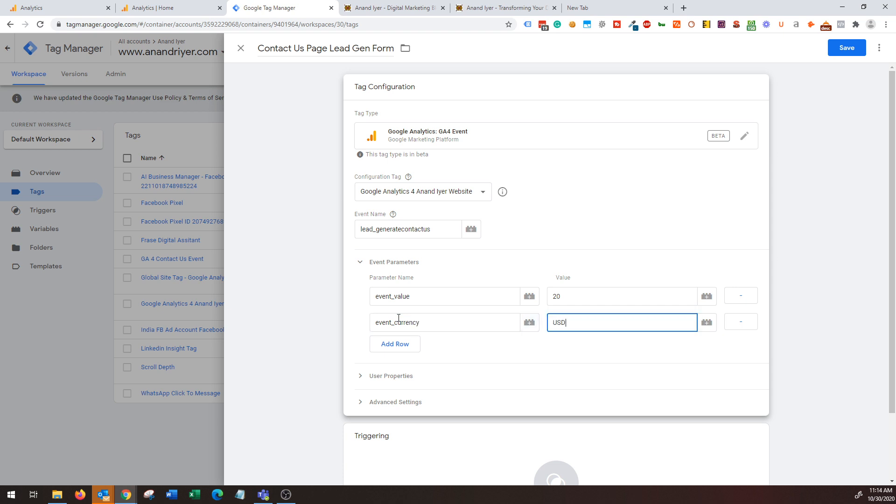
scroll(down, 3)
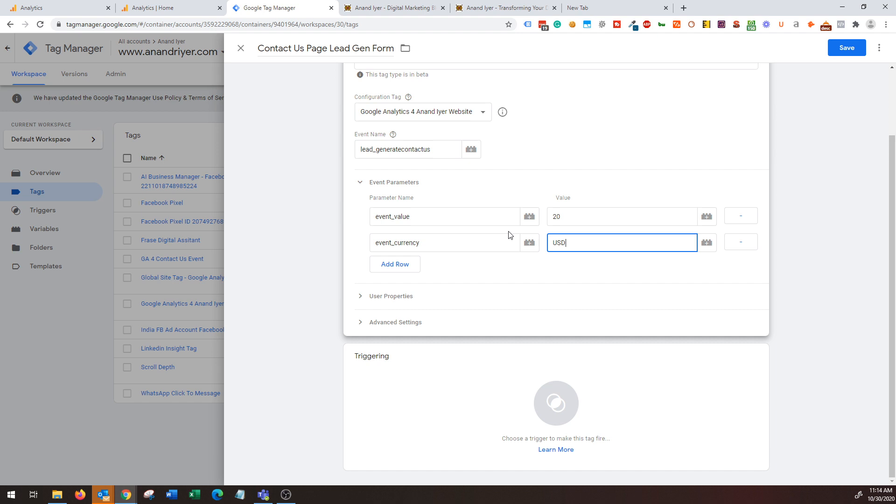
click(391, 296)
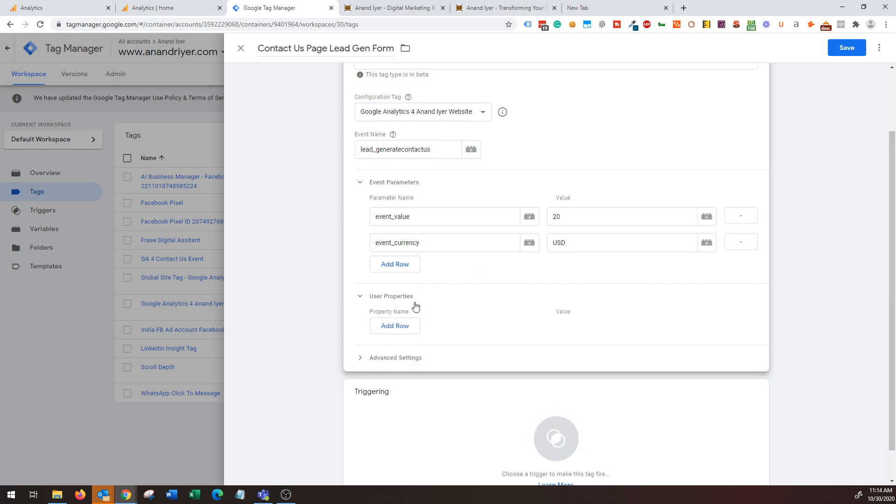
- Review Advanced Settings, keeping tag firing at once per event, down to the Triggering card
scroll(down, 3)
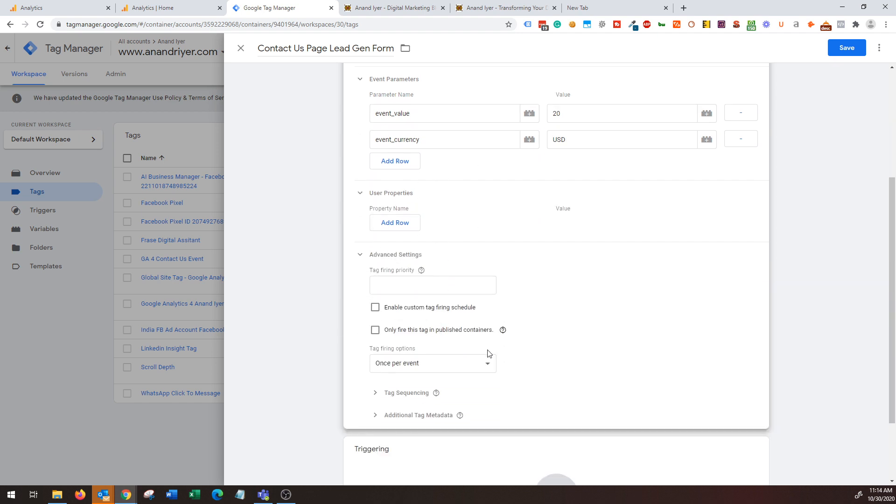
scroll(down, 3)
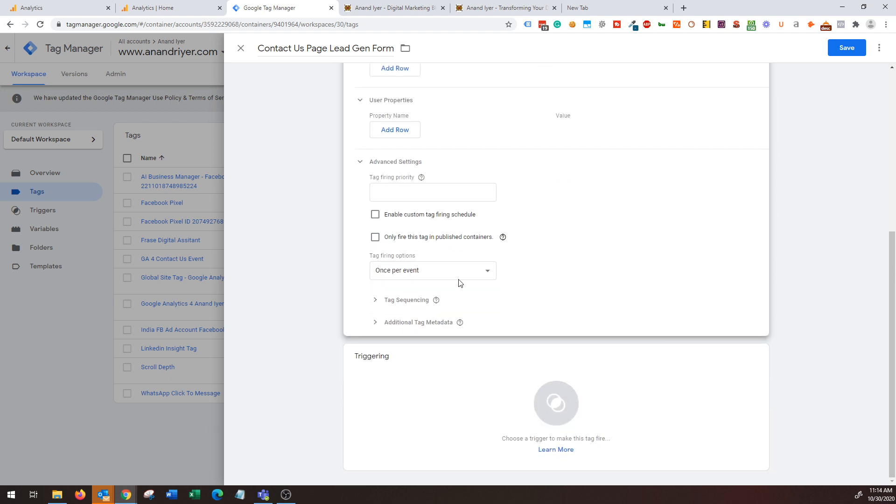
click(432, 271)
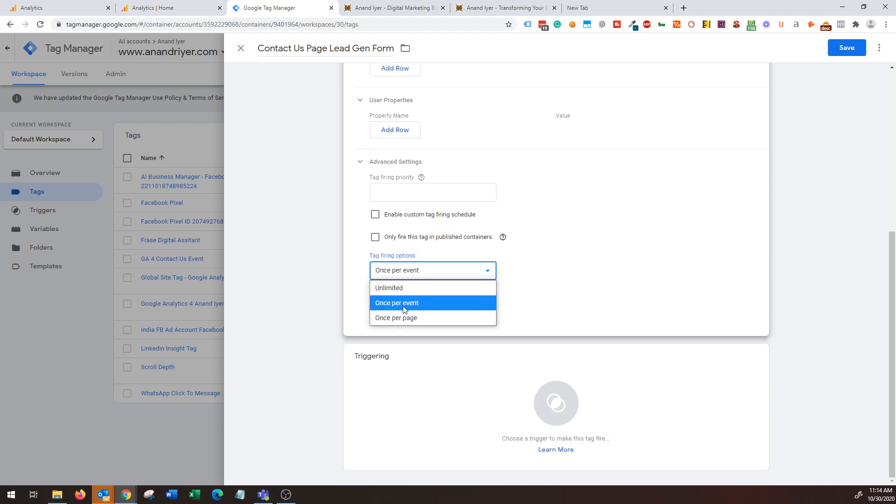
click(397, 302)
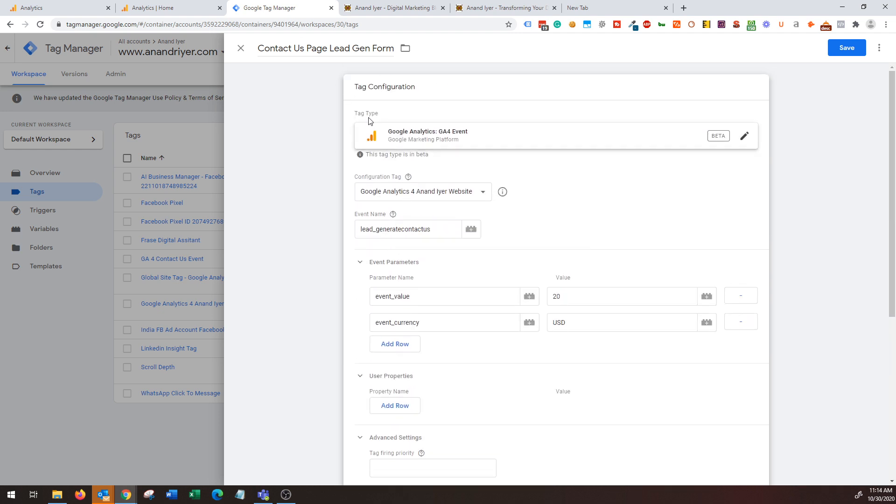
scroll(down, 3)
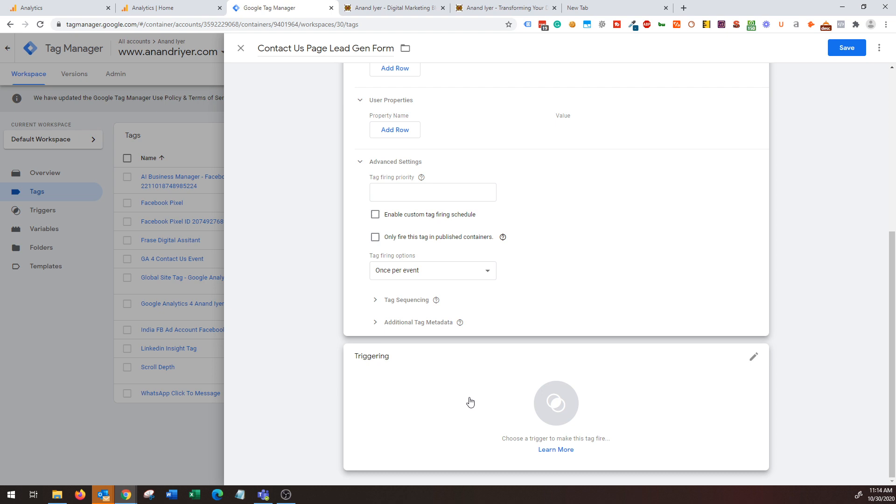
mouse_move(505, 408)
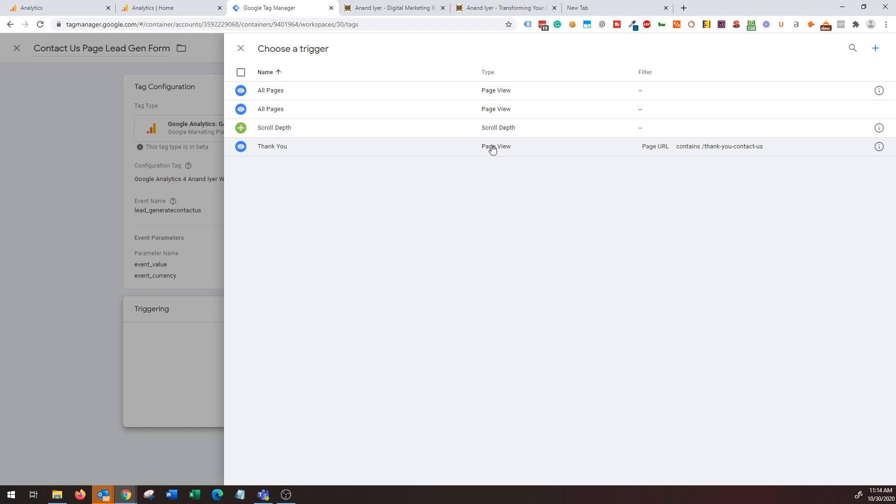
mouse_move(707, 153)
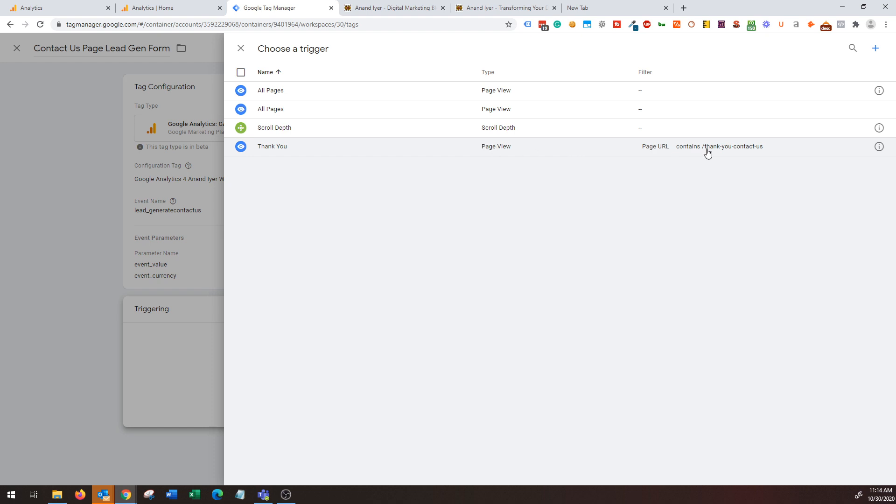
mouse_move(727, 153)
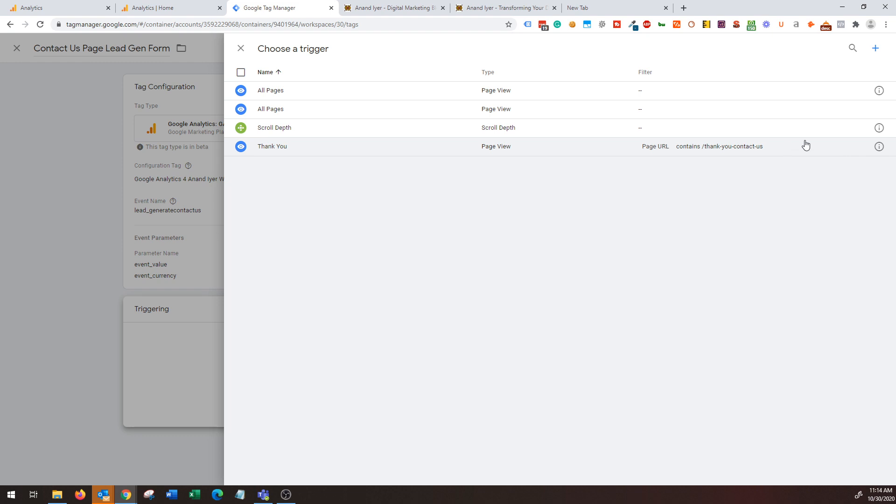
mouse_move(761, 96)
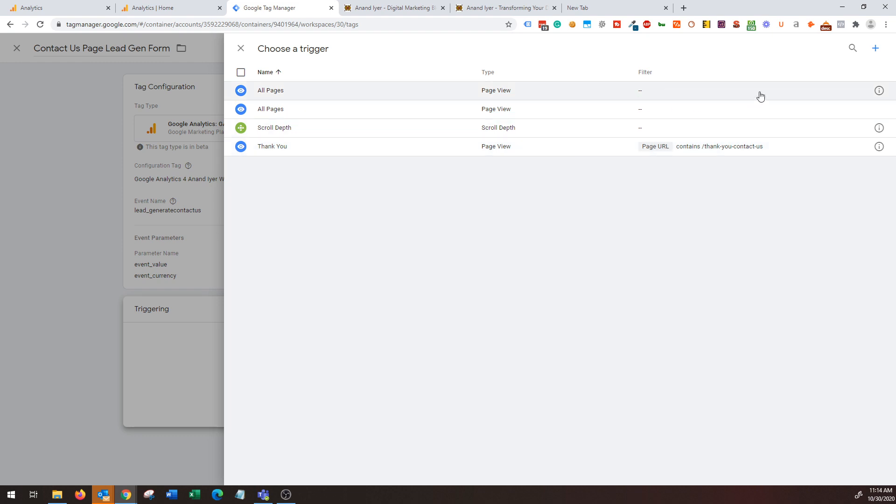
- Start creating a new trigger for the lead form tag
click(875, 47)
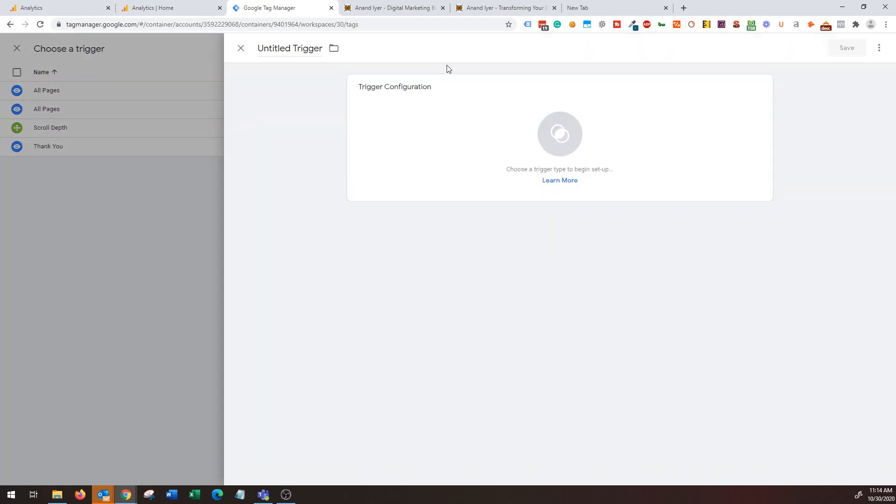
- Name the trigger 'Contact Us Th...' and make it a Page View firing on some page views
text(C)
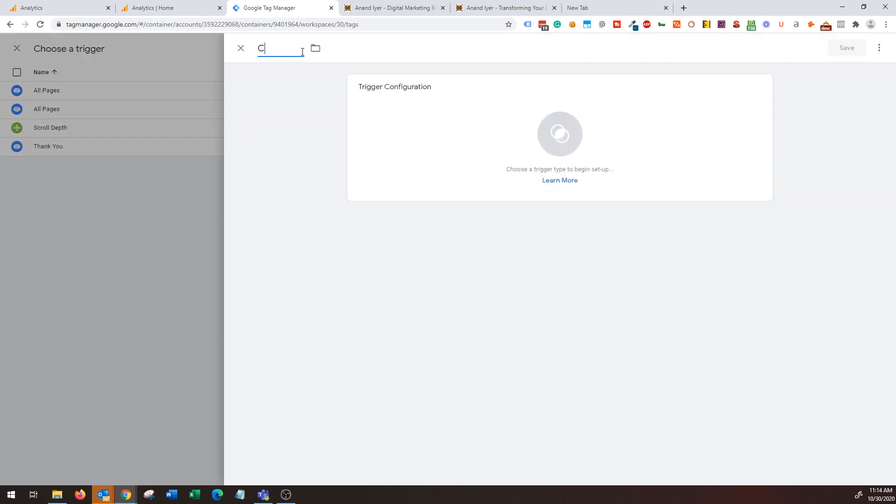
text(ontact Us Thank You Trigger)
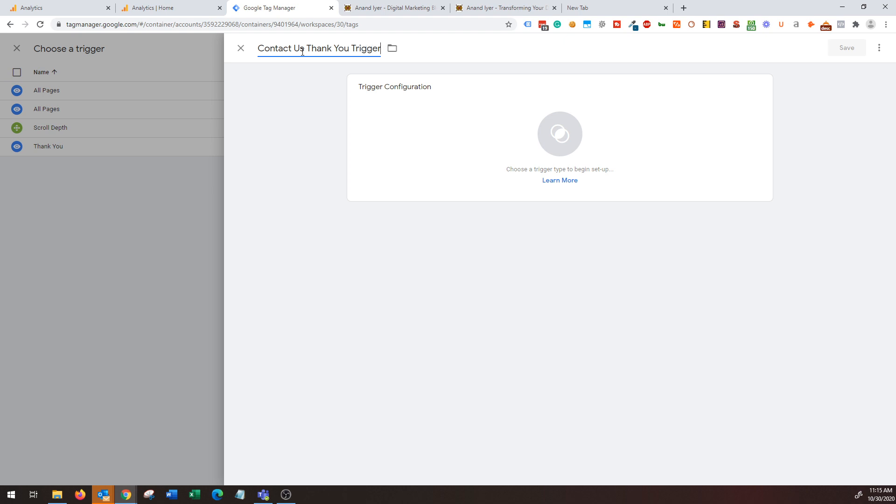
click(559, 134)
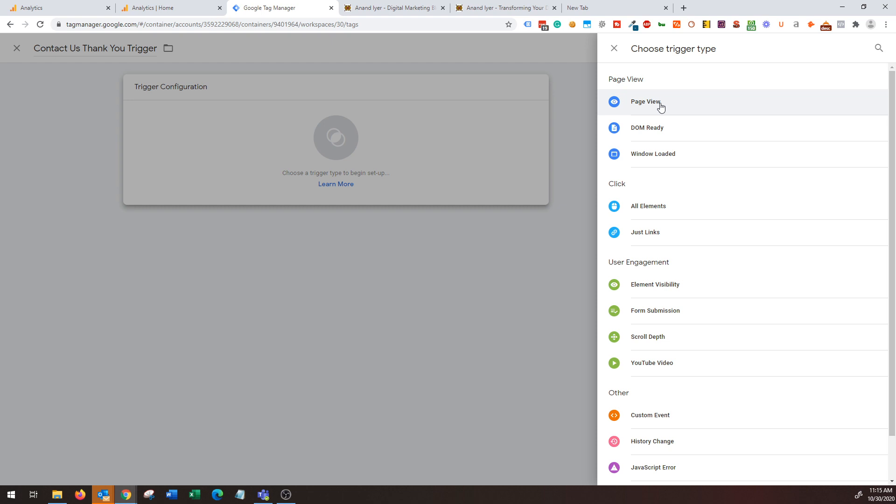
click(646, 101)
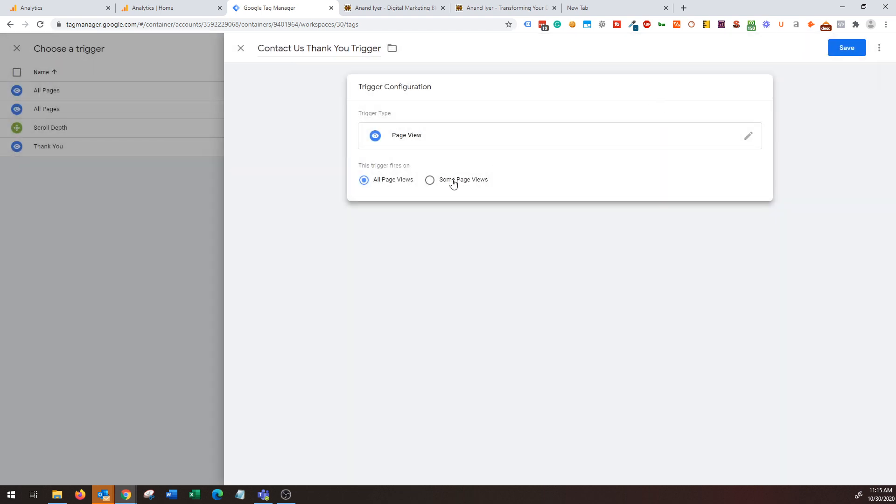
click(429, 180)
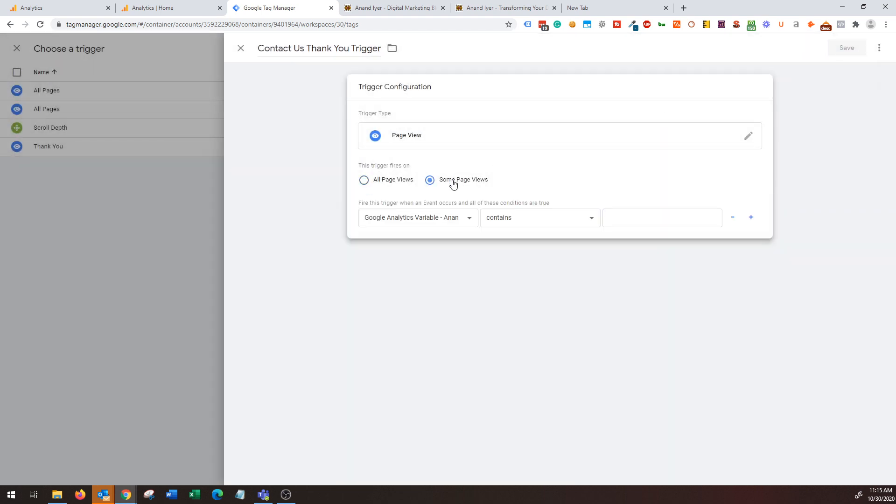
- Set the condition Page URL contains /thank-you-contact-us, then switch to the website
click(418, 217)
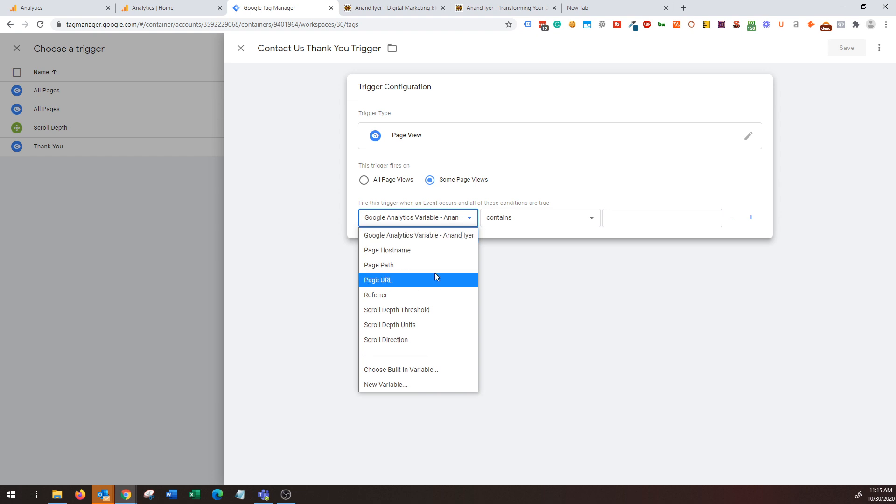
click(378, 279)
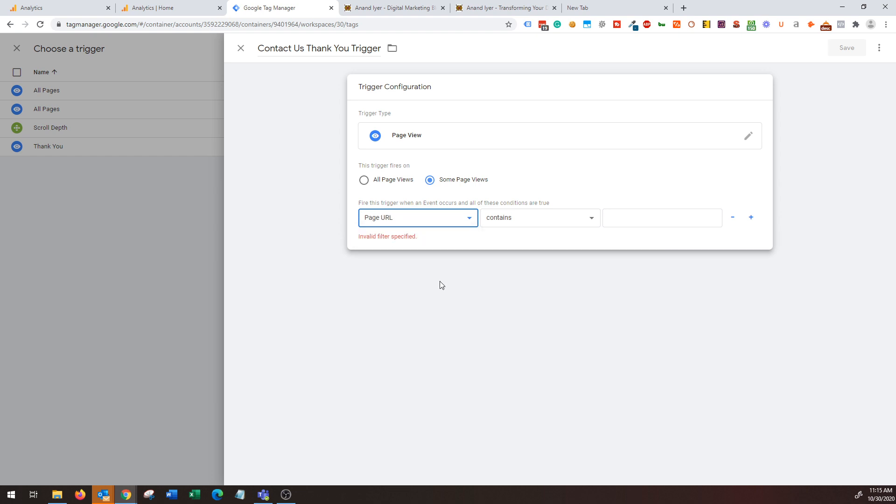
click(663, 217)
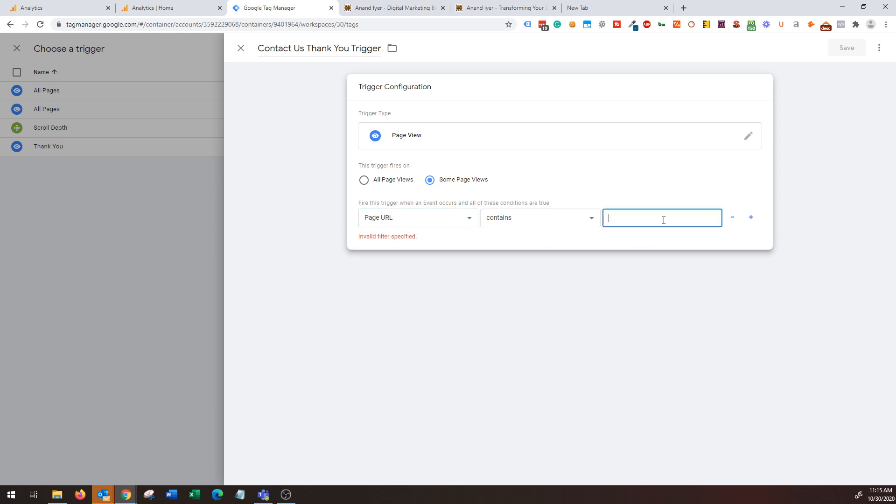
text(/thank-)
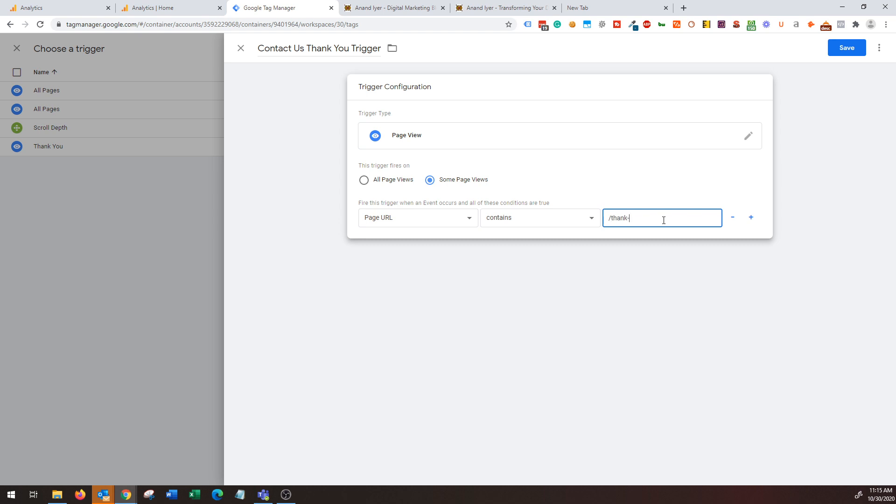
text(you-contact)
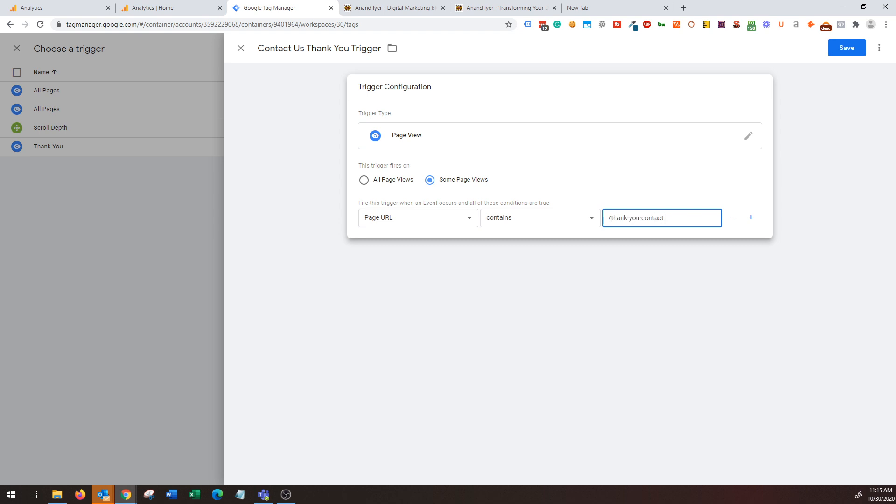
text(-us)
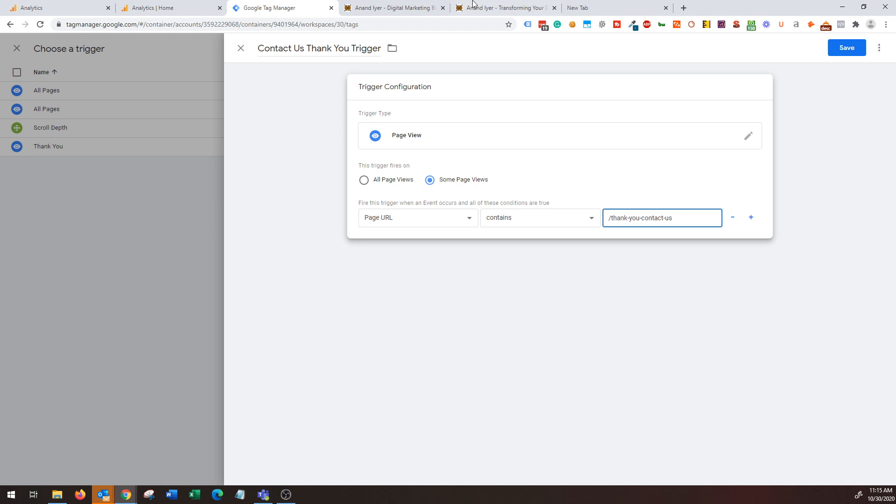
click(505, 8)
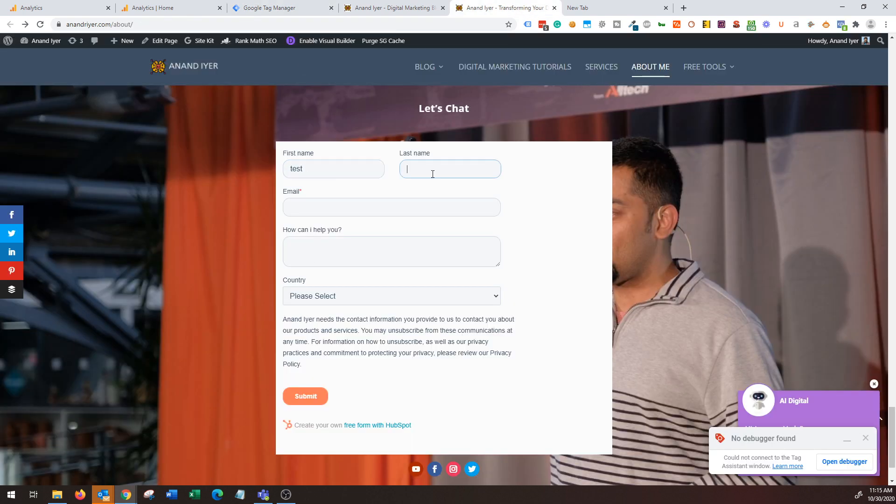
- Submit a test Let's Chat form with test@d email and a country, landing on /thank-you-contact-us/
text(test@d)
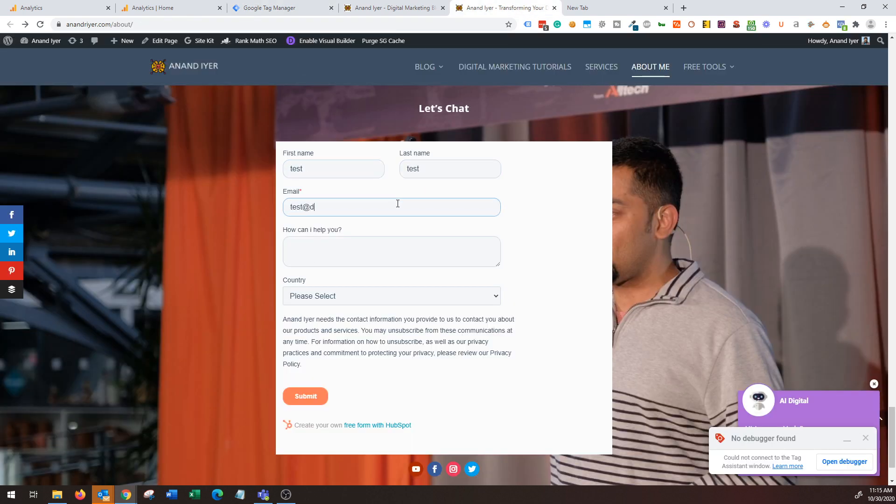
click(392, 252)
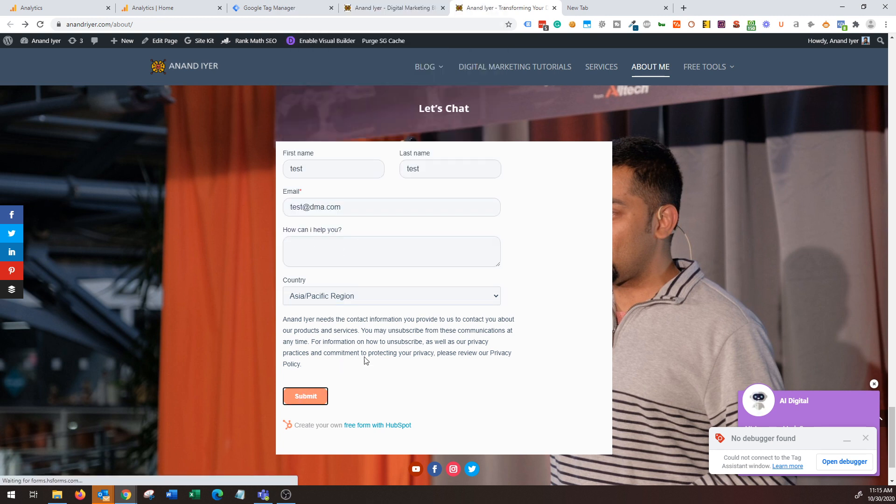
click(305, 396)
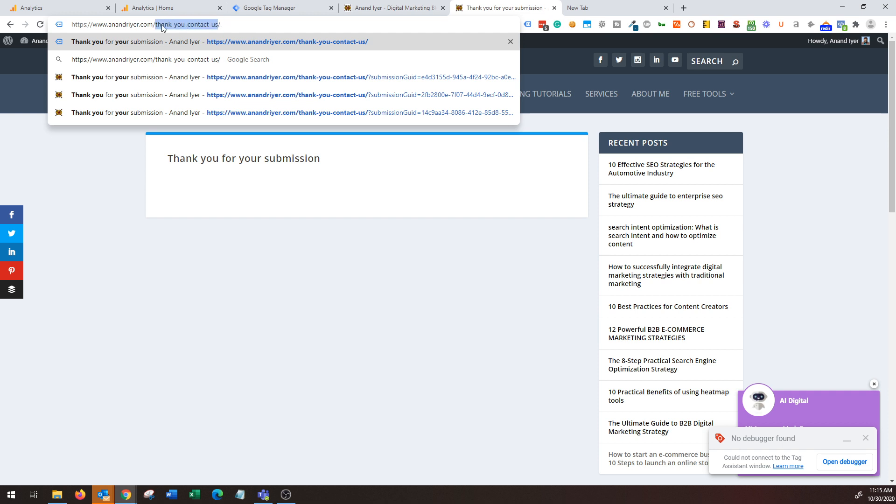
click(280, 8)
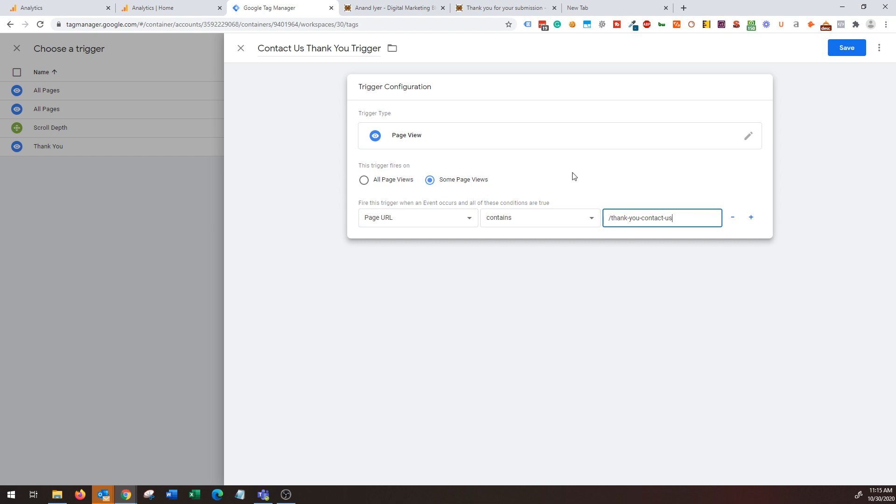
- Discard the unfinished trigger, attach the existing Thank You trigger, and save the tag
click(241, 47)
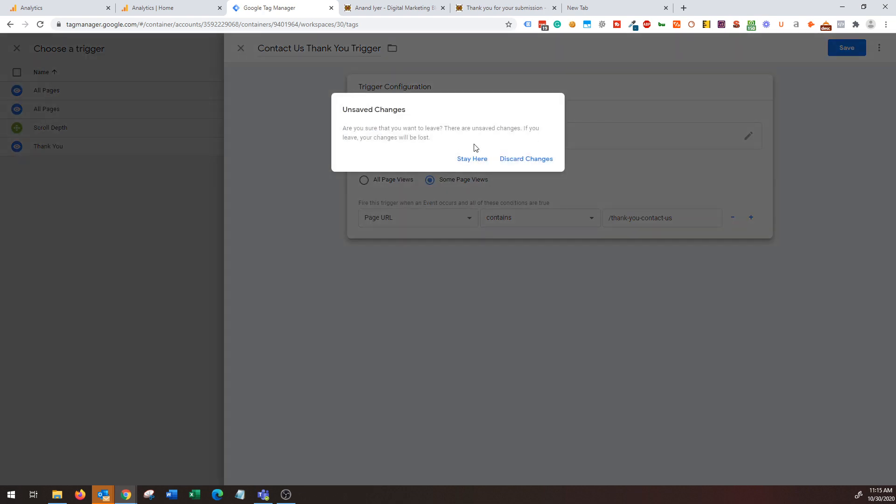
click(526, 158)
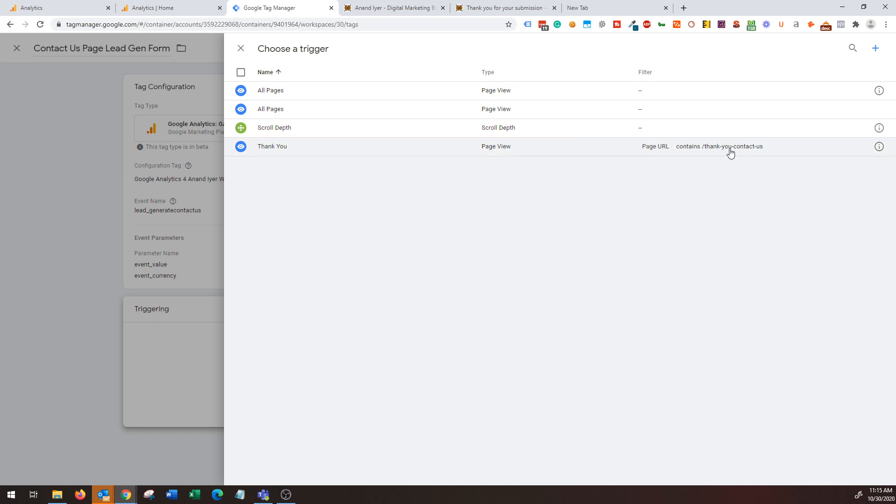
click(271, 147)
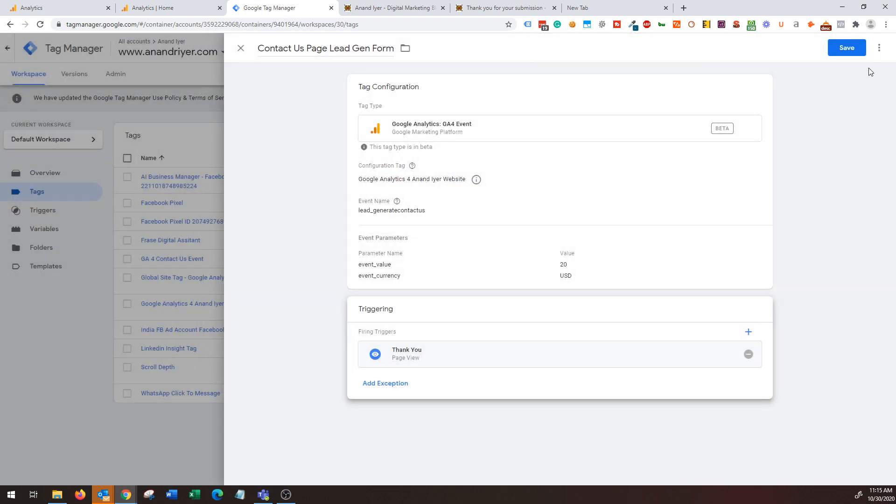
click(847, 48)
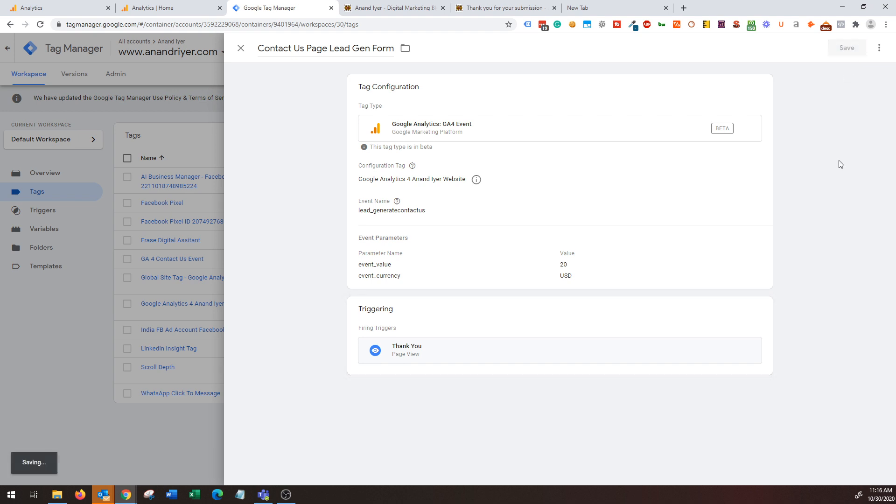
click(240, 48)
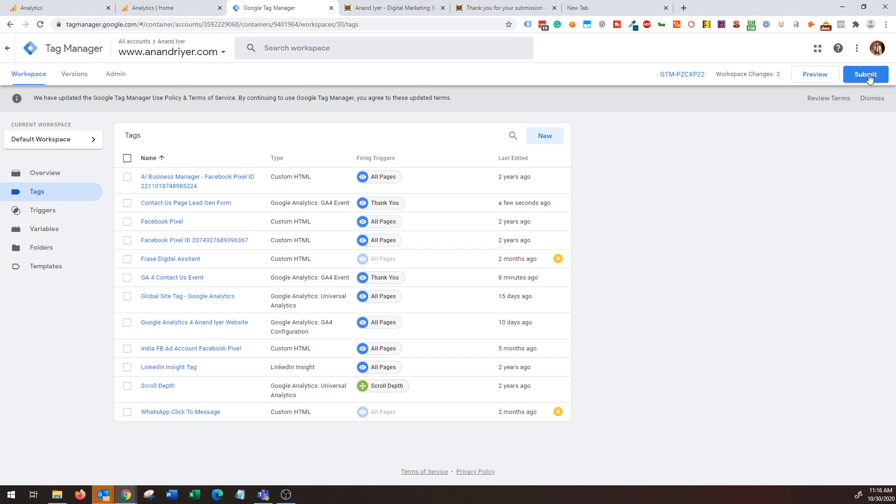
mouse_move(592, 73)
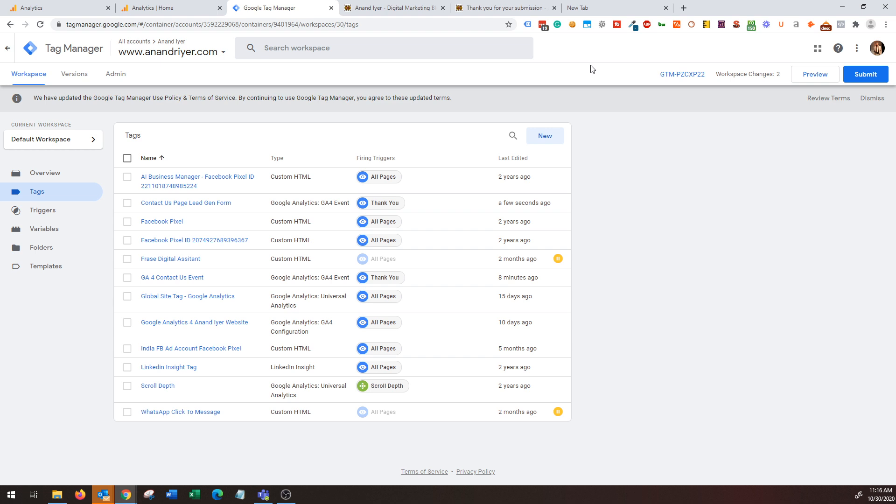
mouse_move(554, 52)
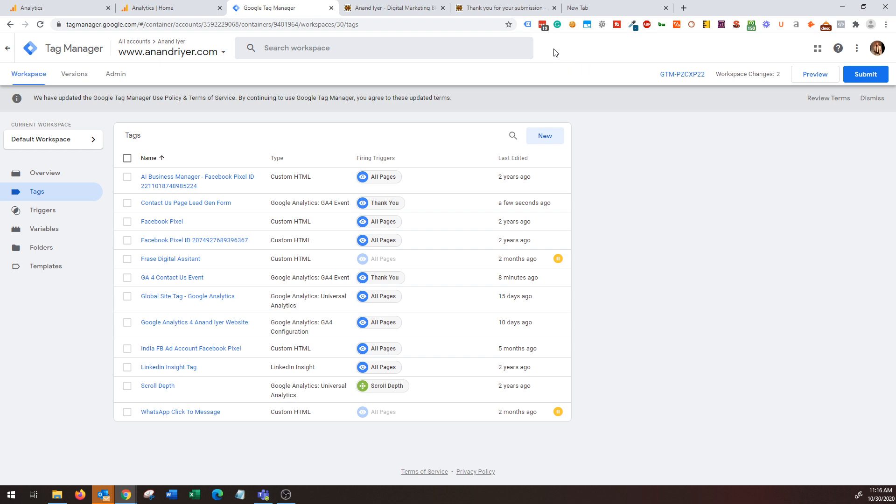
- Launch Tag Assistant preview mode from the Tag Manager workspace after checking the thank-you page
click(505, 8)
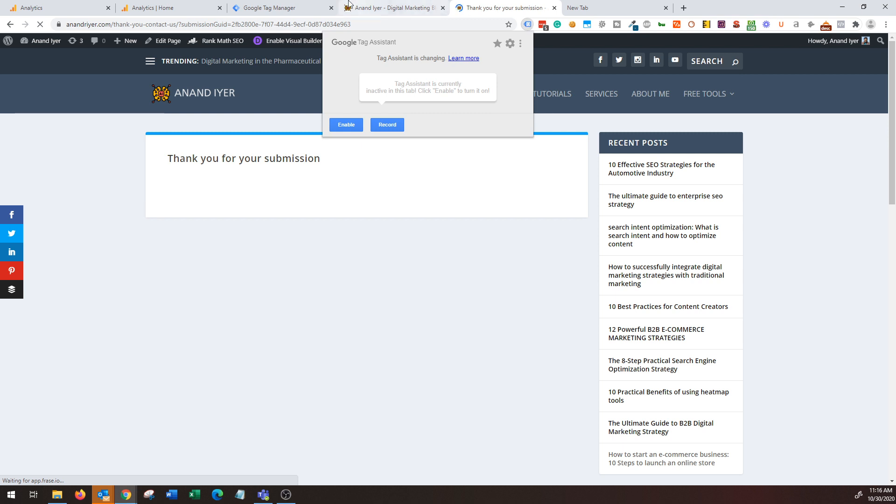
click(280, 7)
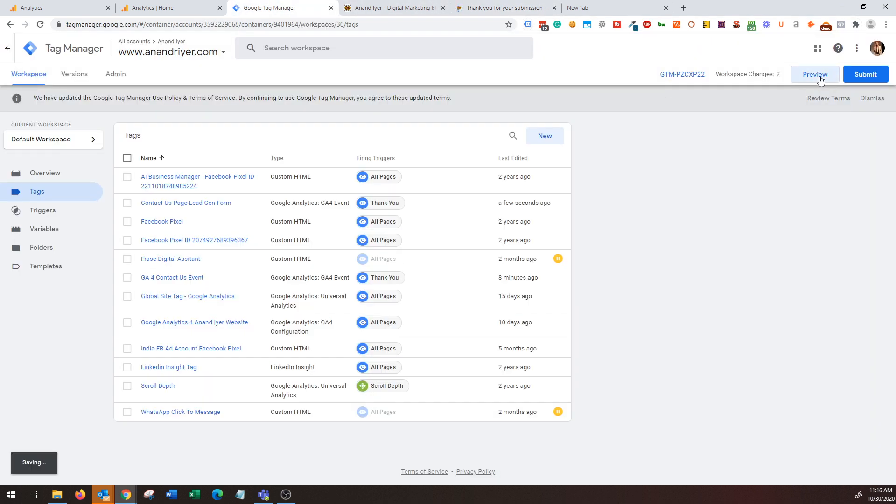
click(815, 73)
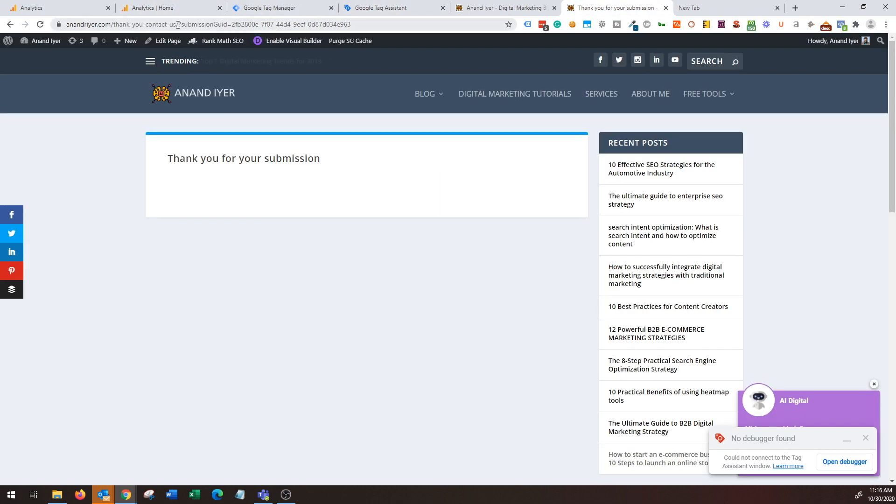
- Connect the Tag Assistant debugger to the site URL and view the fired Contact Us Page Lead Gen Form tag
click(393, 8)
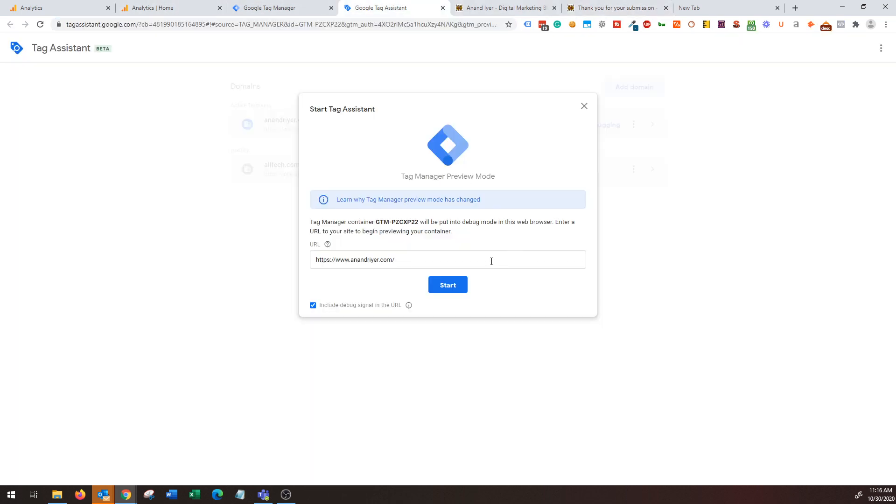
click(448, 285)
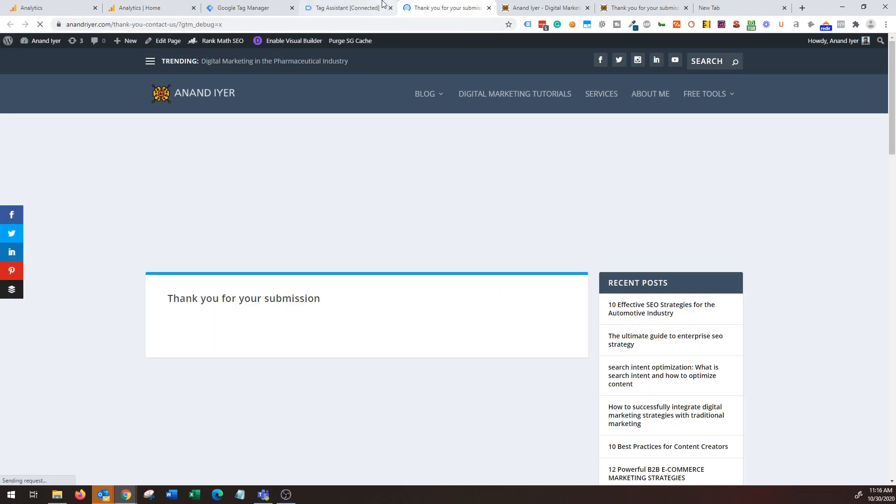
click(346, 7)
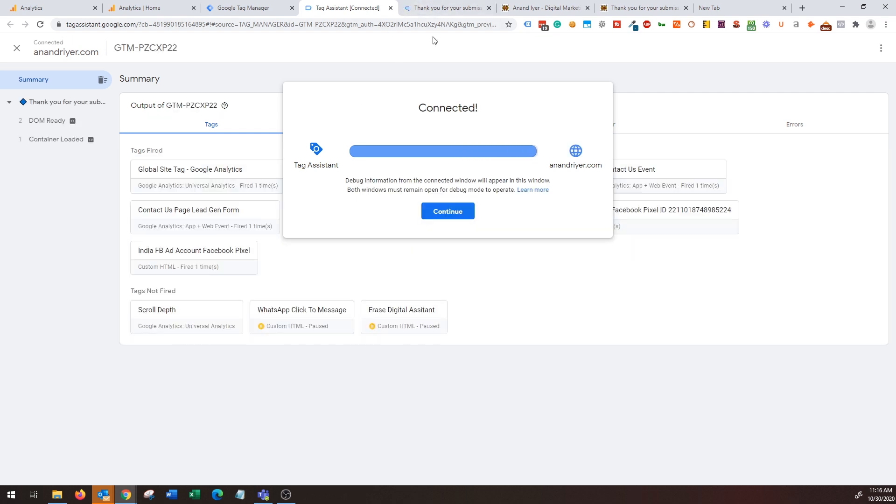
click(447, 211)
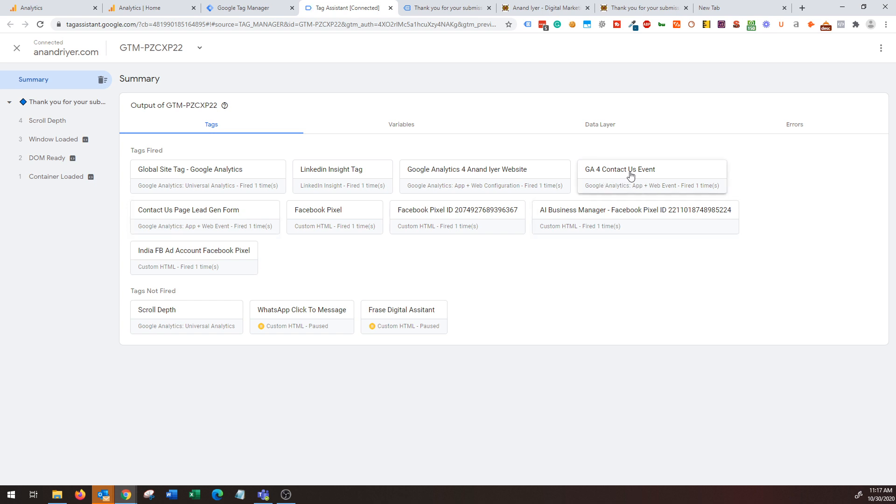
mouse_move(211, 222)
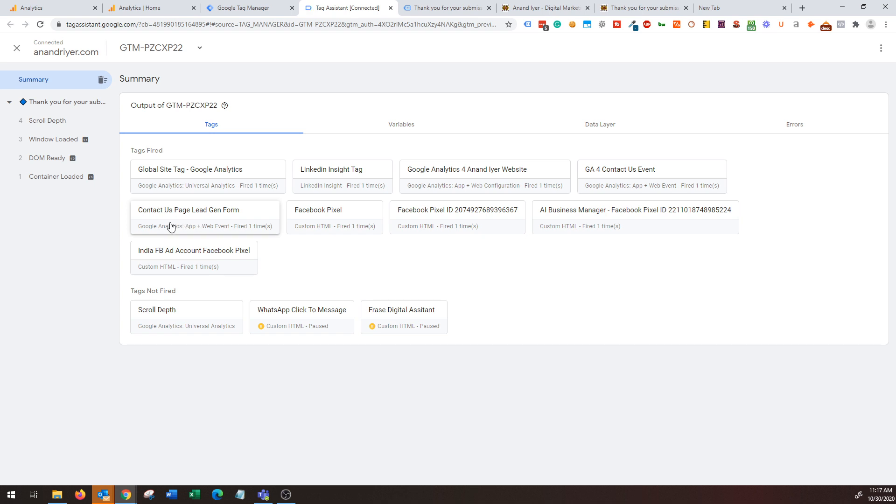
mouse_move(184, 223)
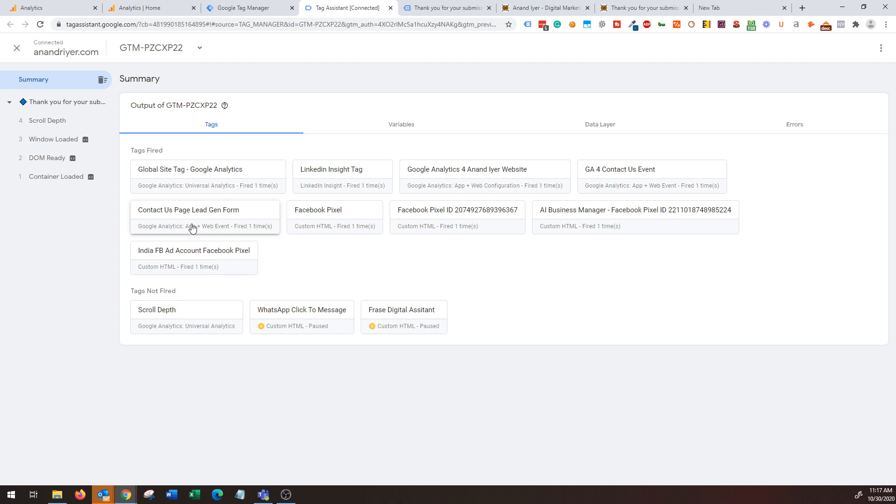
mouse_move(195, 221)
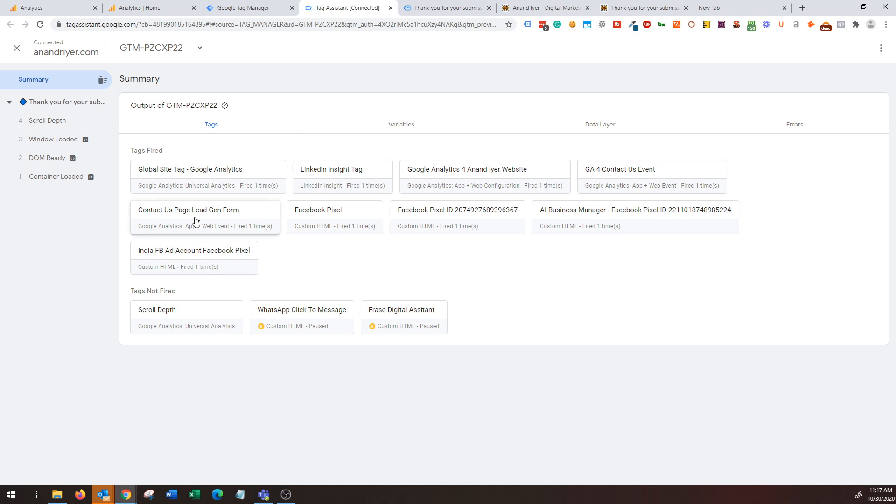
mouse_move(32, 8)
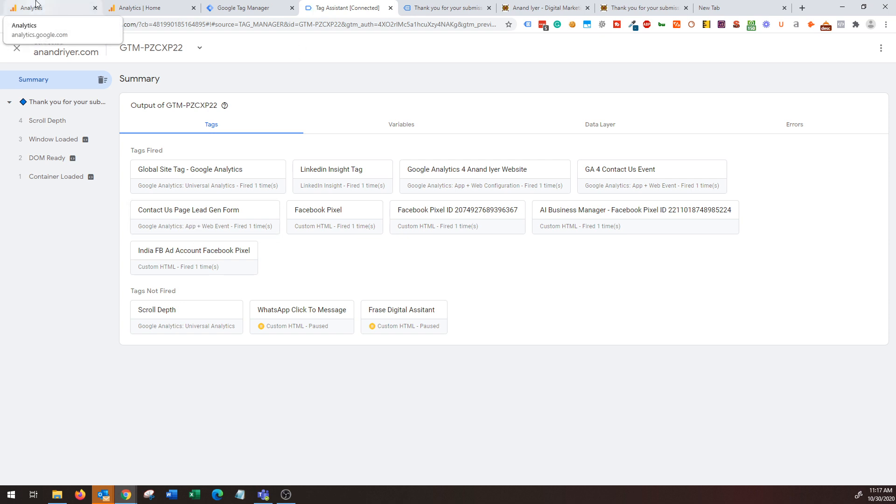
- Switch to the Analytics reports showing generate_lead in the All events list
click(52, 7)
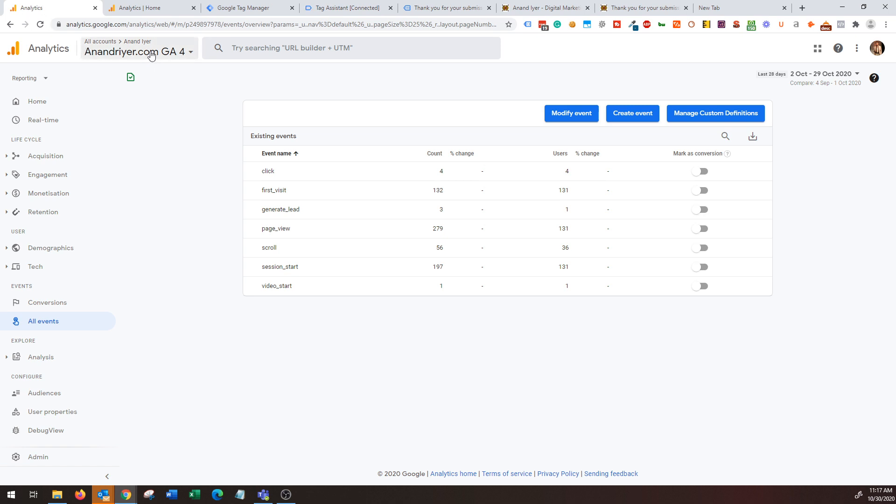
mouse_move(87, 326)
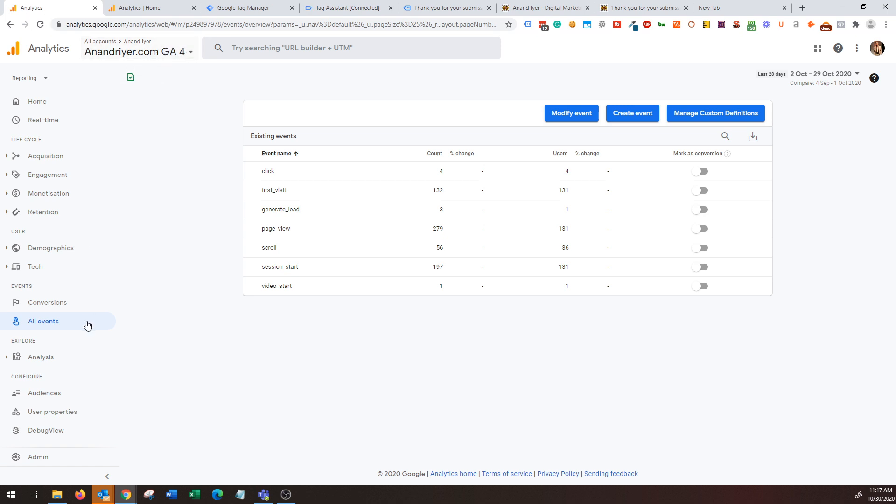
mouse_move(54, 321)
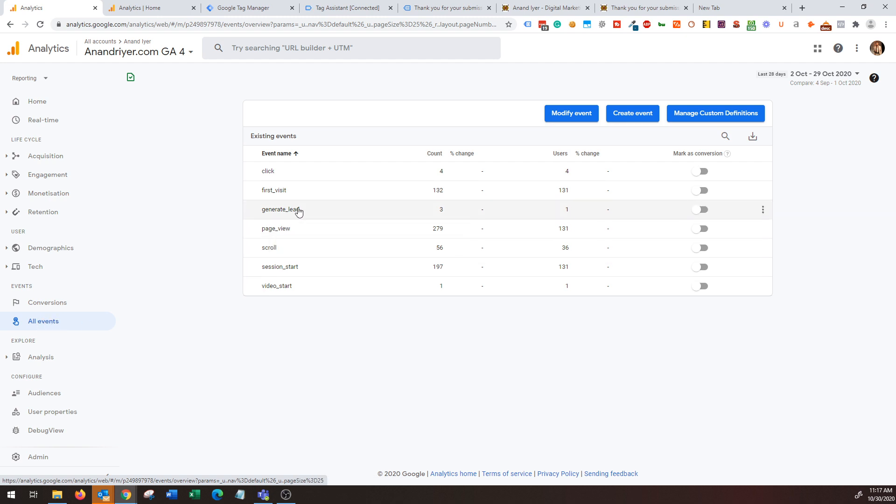
mouse_move(286, 213)
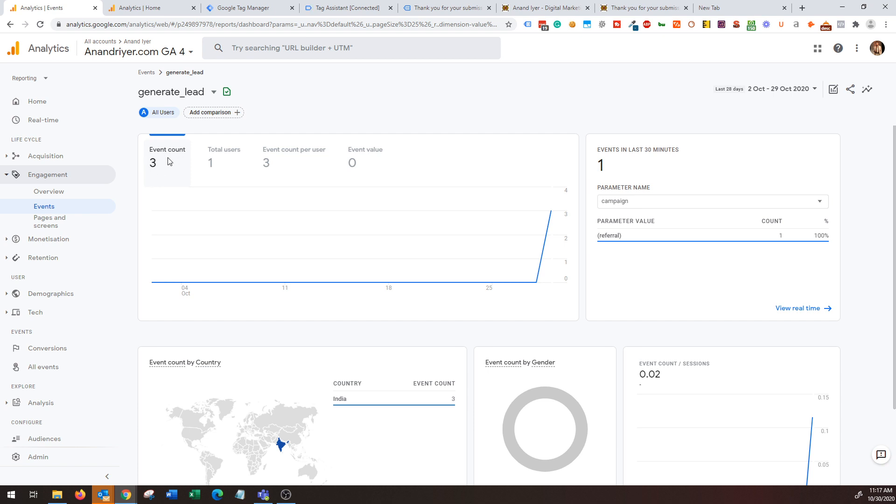
- Chart total users for generate_lead and break down recent events by event_value (10) and event_currency (USD)
click(224, 156)
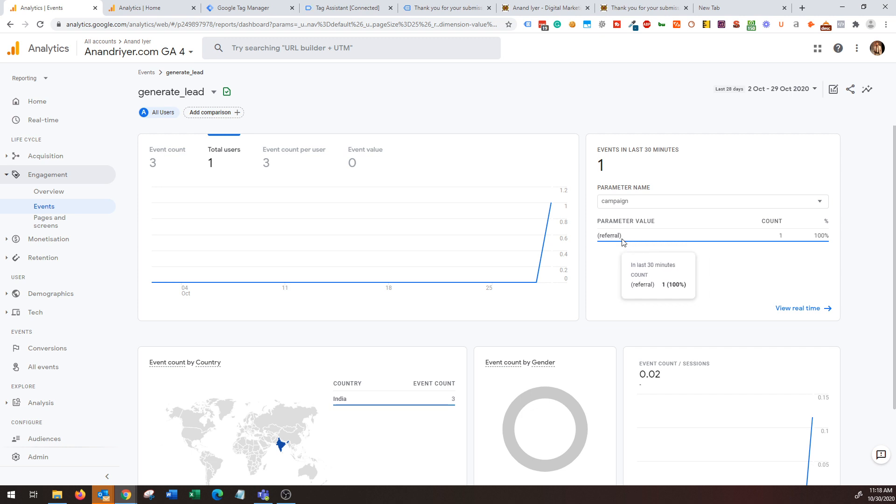
click(711, 201)
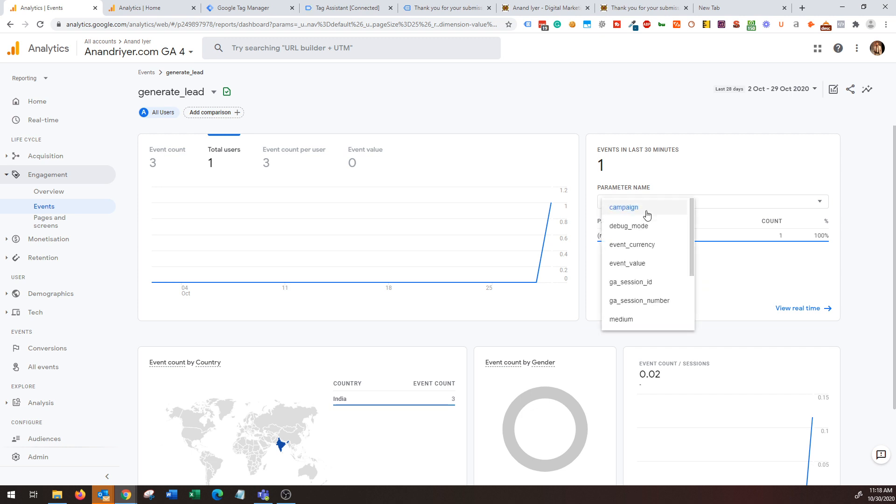
click(627, 264)
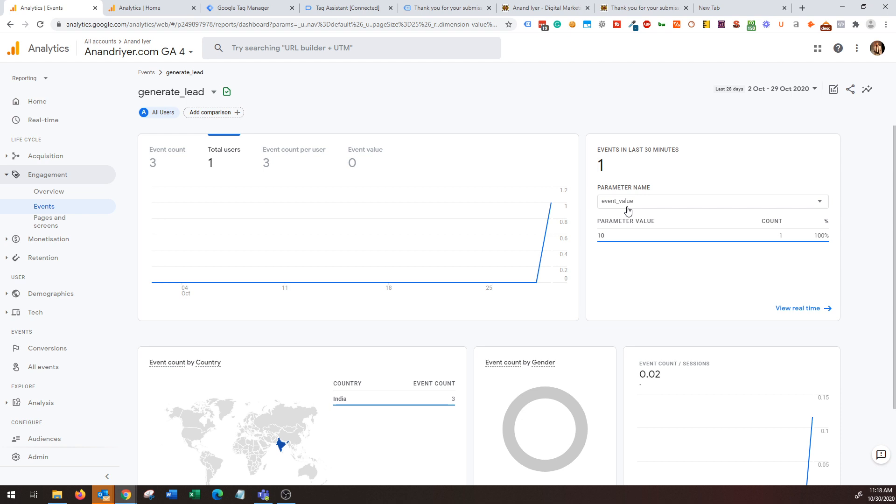
mouse_move(631, 209)
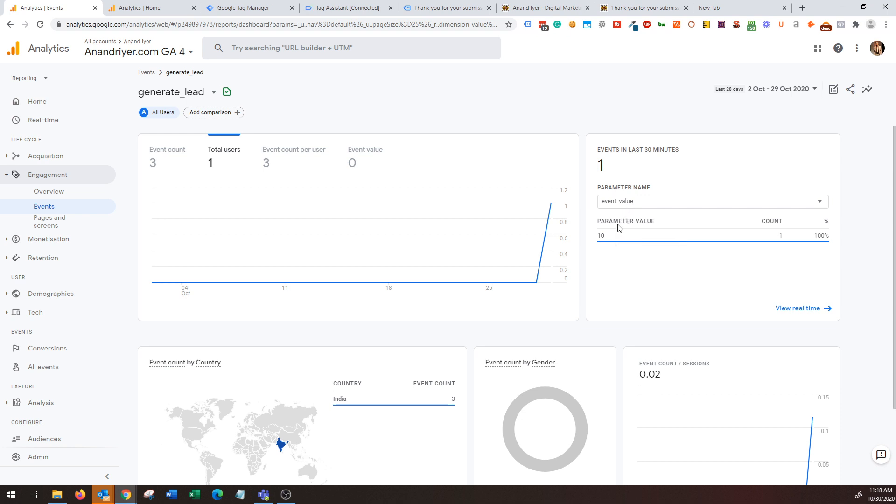
mouse_move(627, 202)
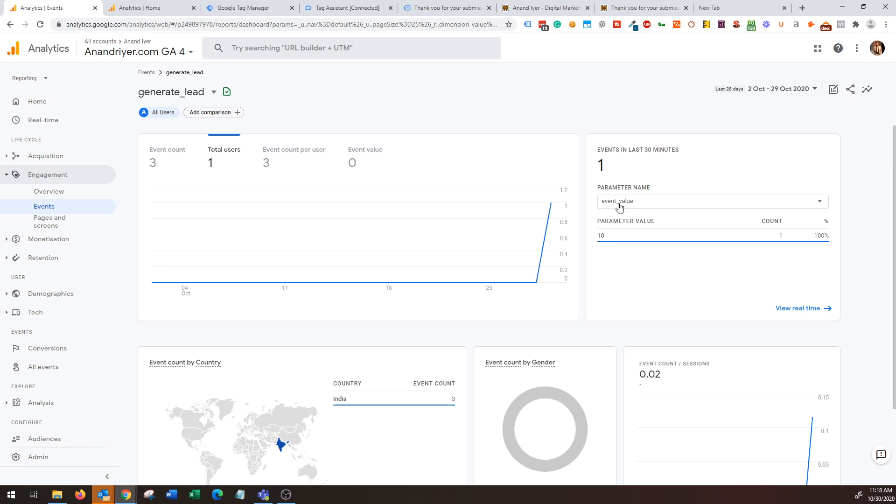
click(711, 201)
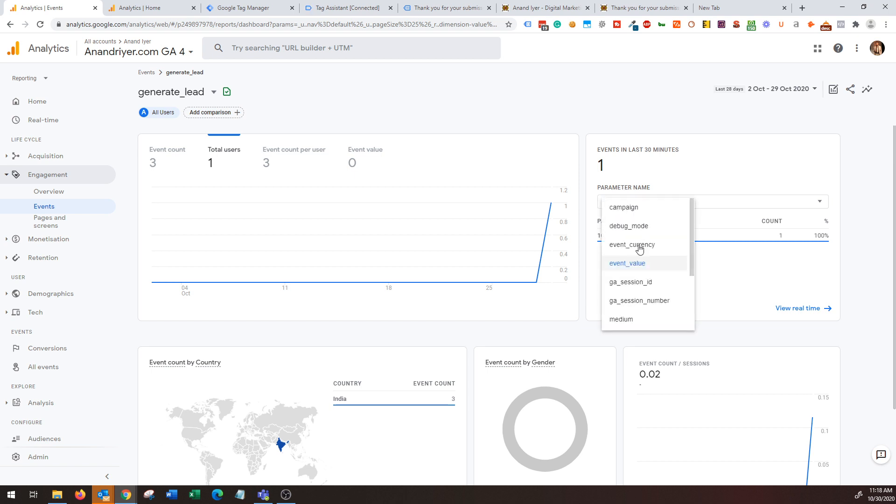
click(632, 245)
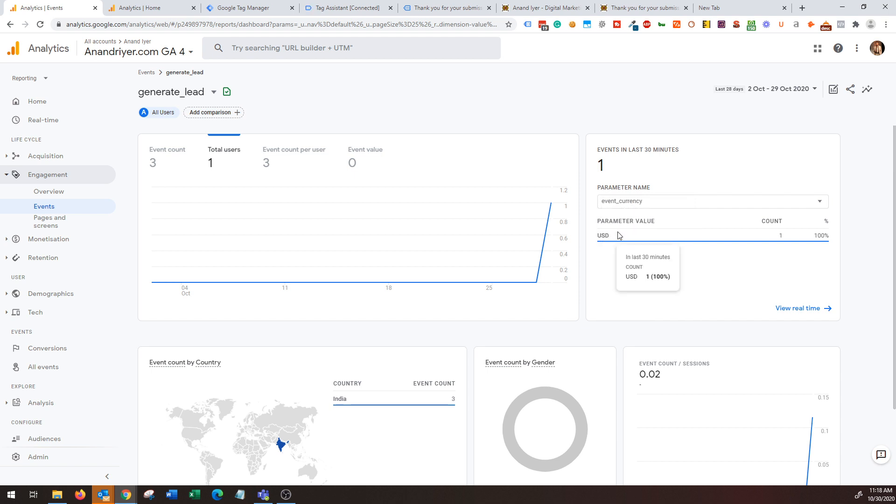
scroll(down, 3)
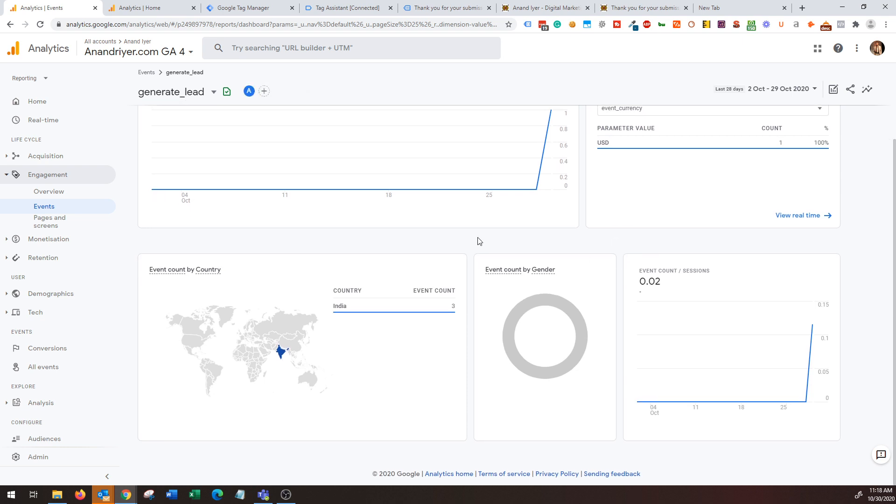
mouse_move(470, 284)
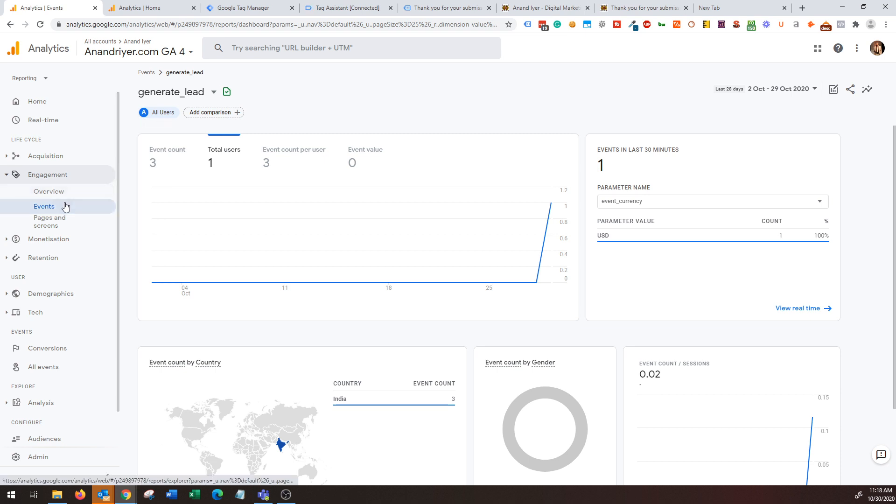
- Navigate through the Engagement reports to the All events list, then expand Acquisition
click(44, 206)
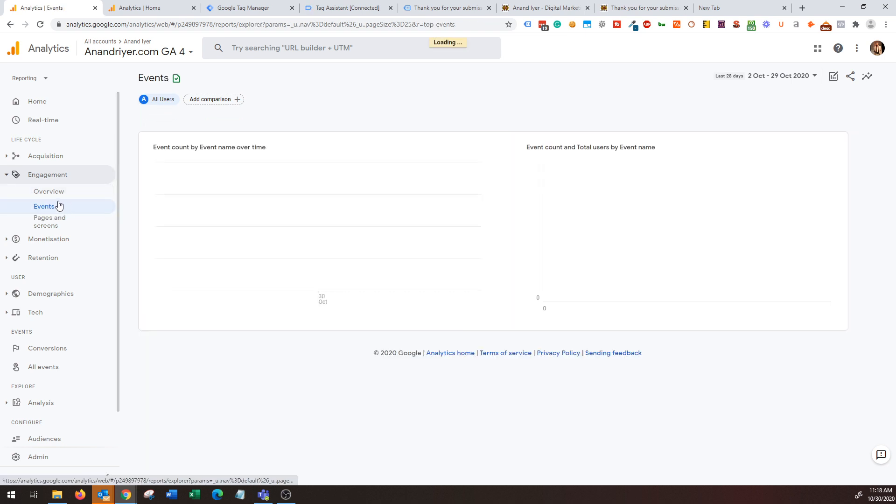
click(49, 191)
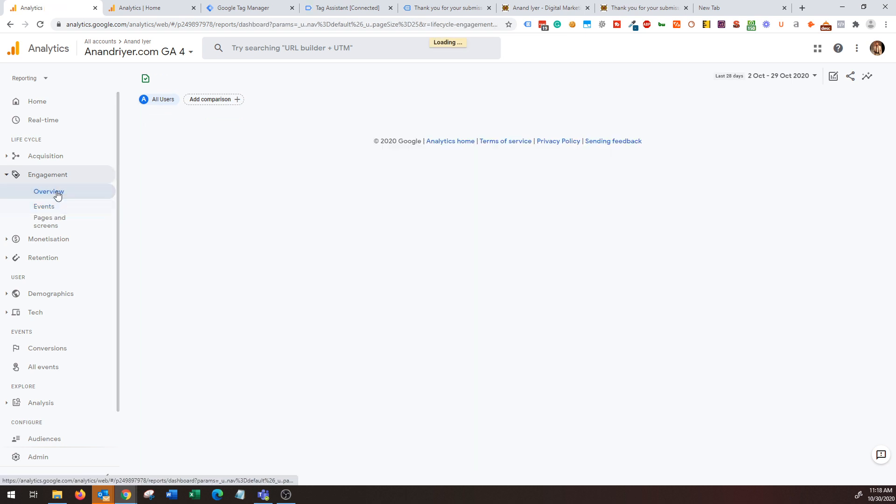
click(49, 192)
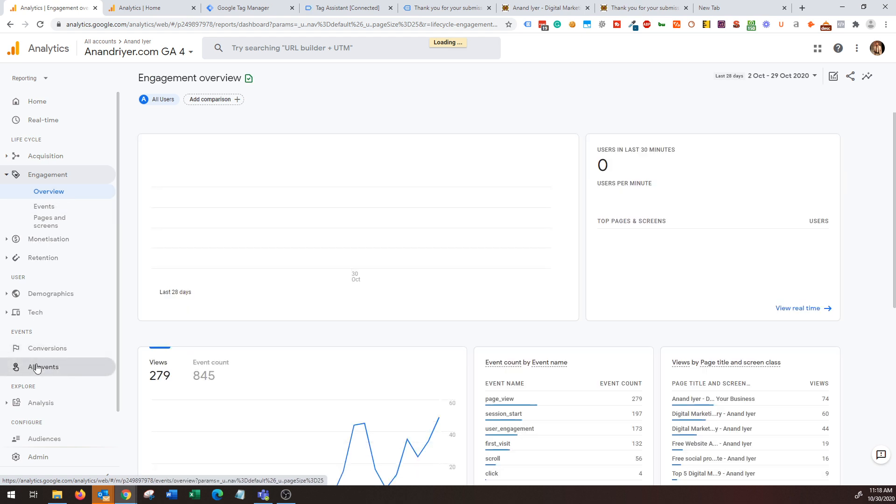
click(43, 366)
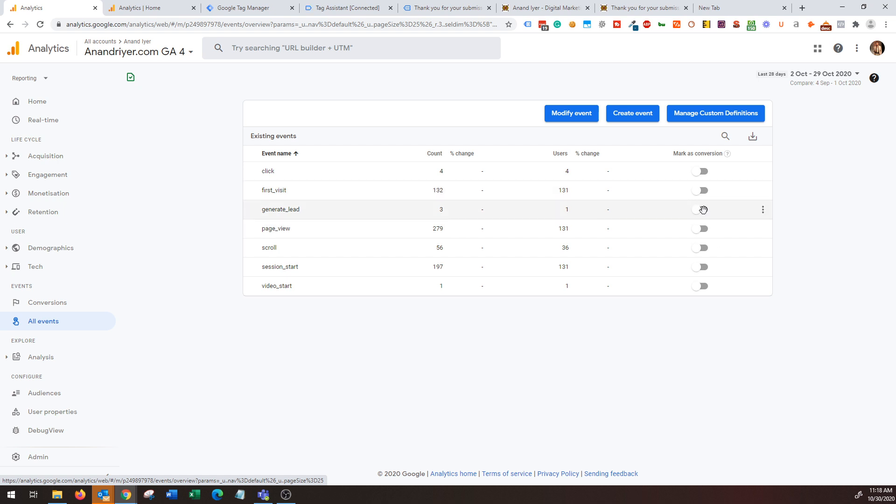
mouse_move(722, 153)
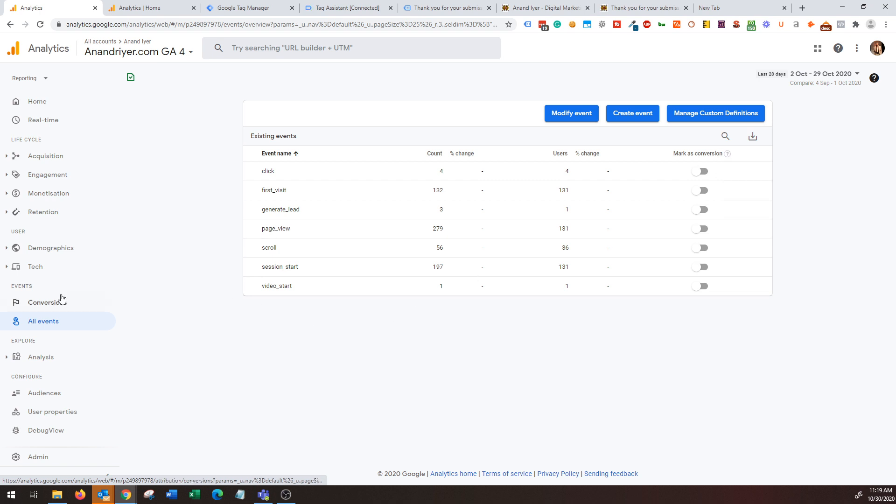
mouse_move(48, 174)
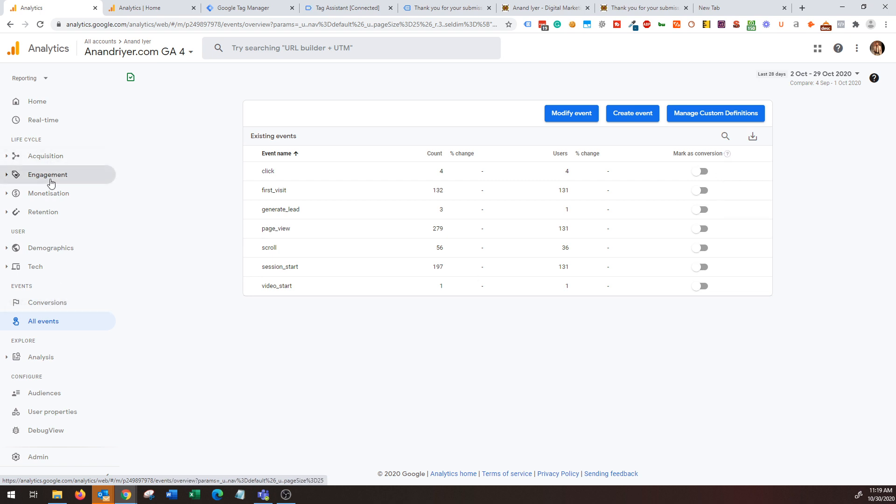
click(44, 156)
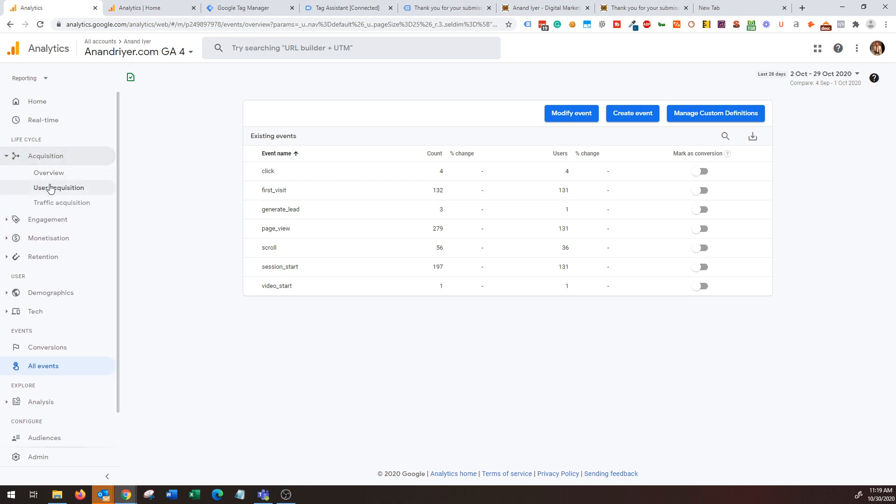
- Filter the User acquisition report's Event count to generate_lead, showing 3 events from referral
click(58, 188)
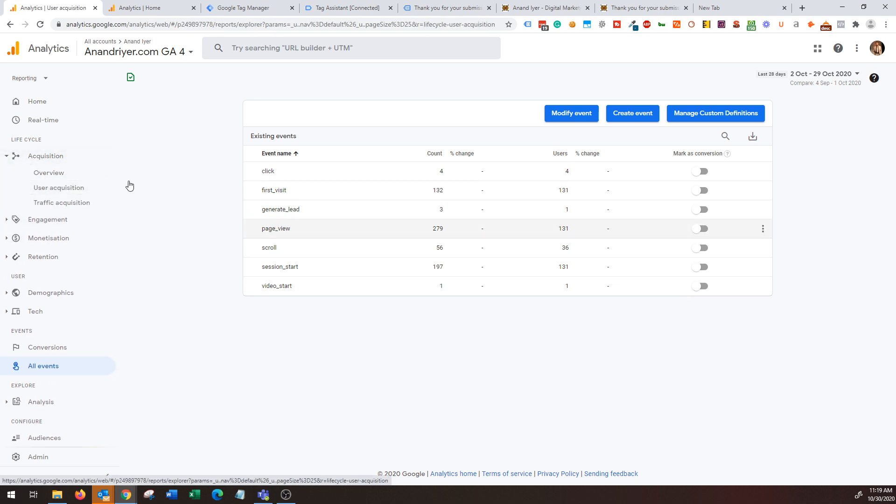
click(58, 188)
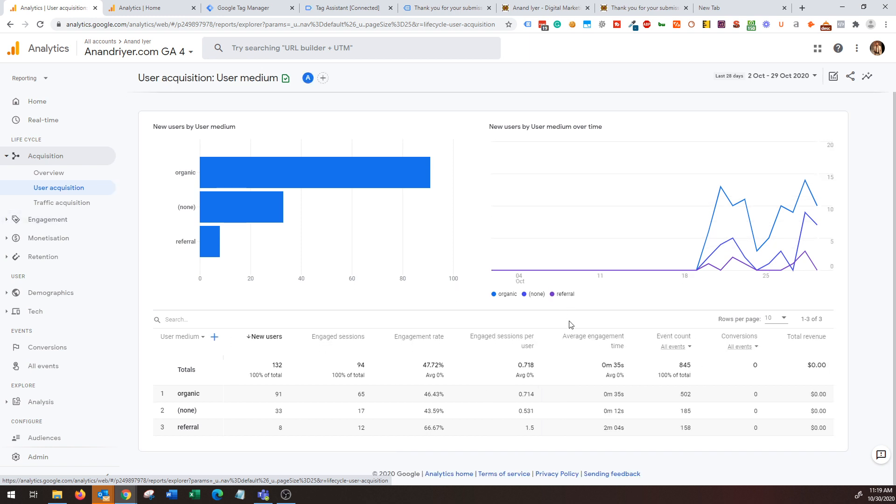
click(740, 347)
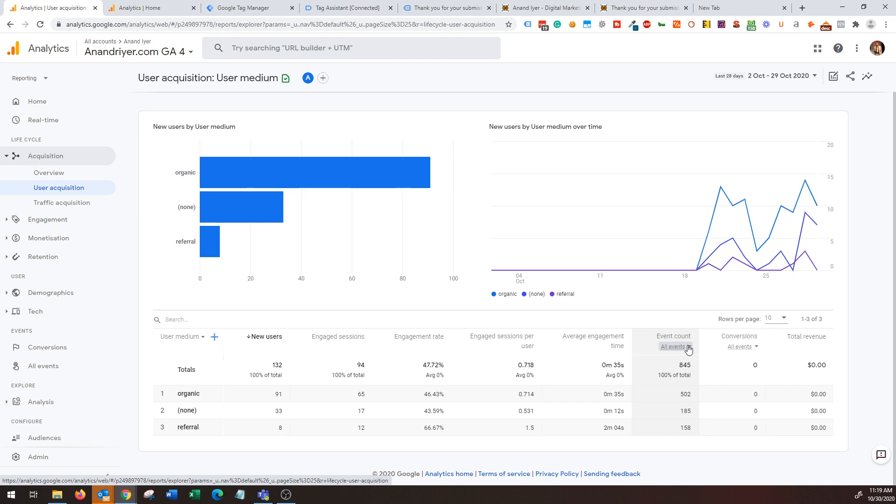
click(674, 347)
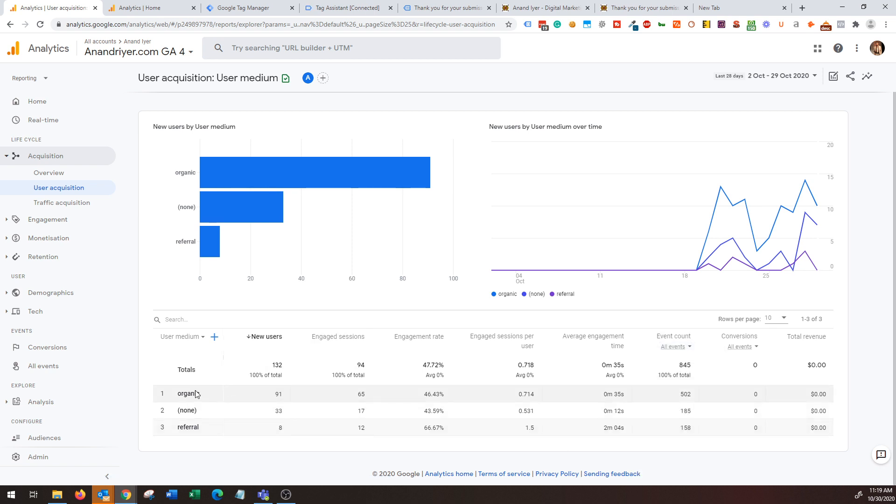
mouse_move(355, 169)
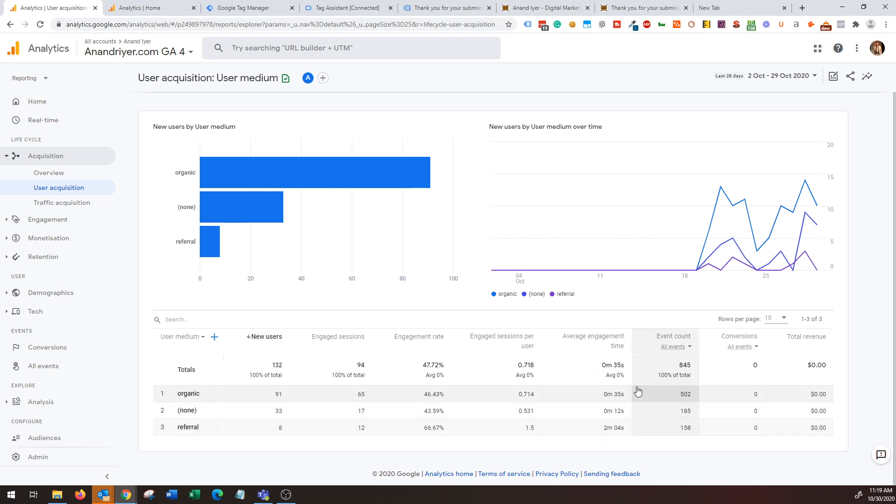
click(676, 347)
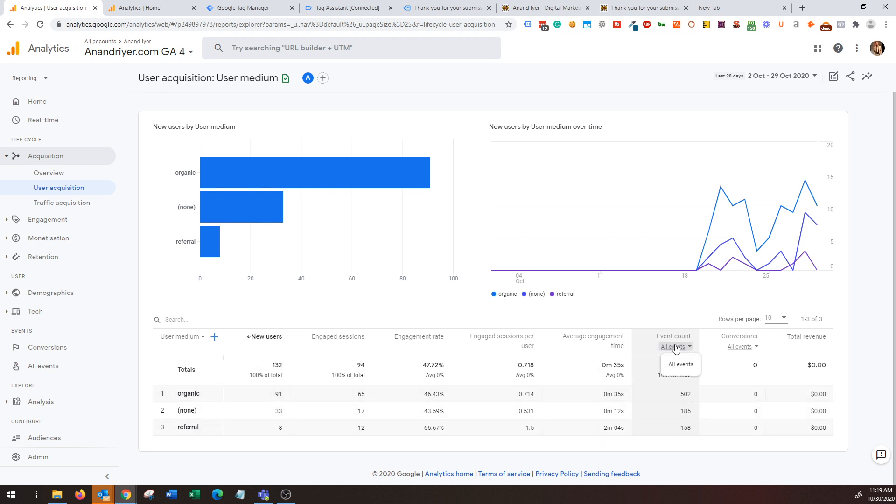
click(676, 347)
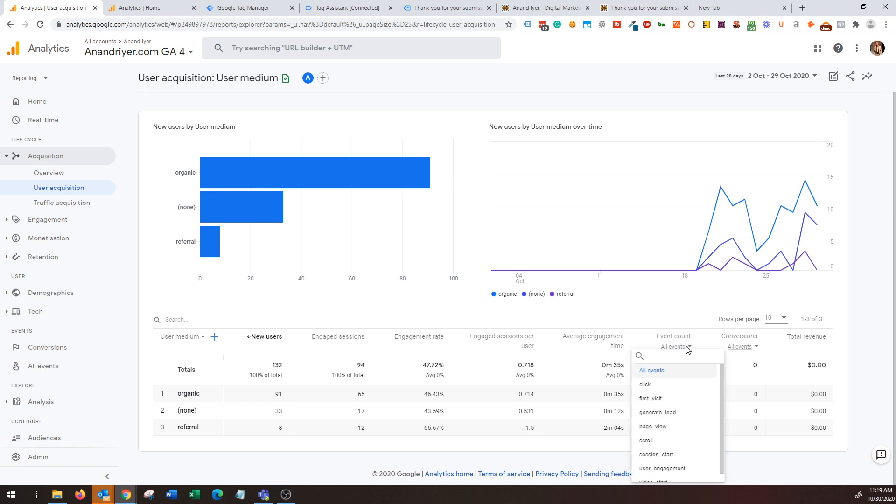
click(650, 370)
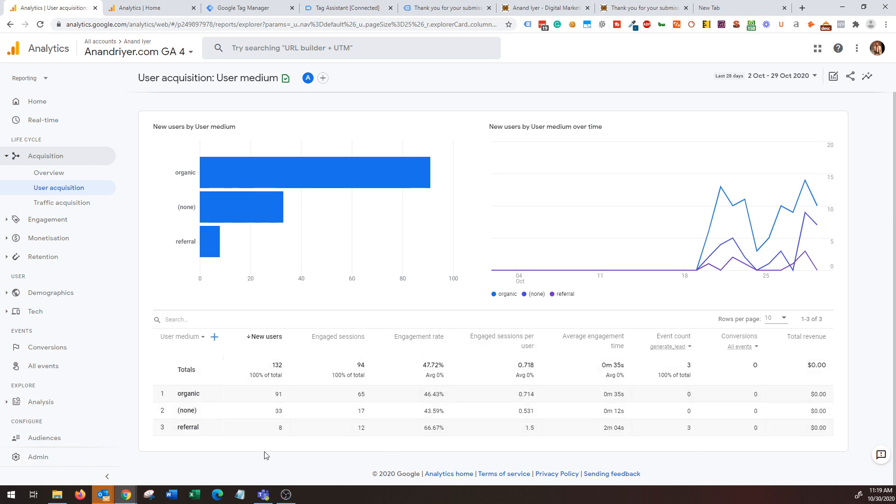
mouse_move(203, 347)
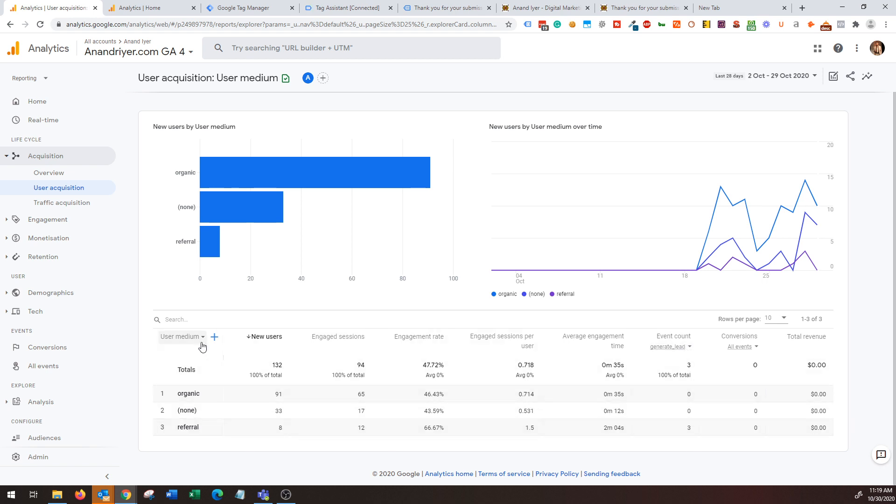
mouse_move(264, 343)
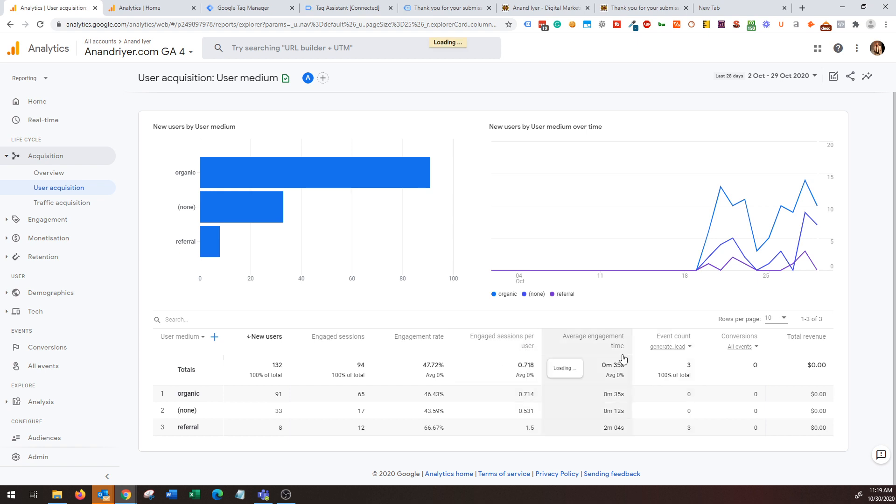
mouse_move(623, 342)
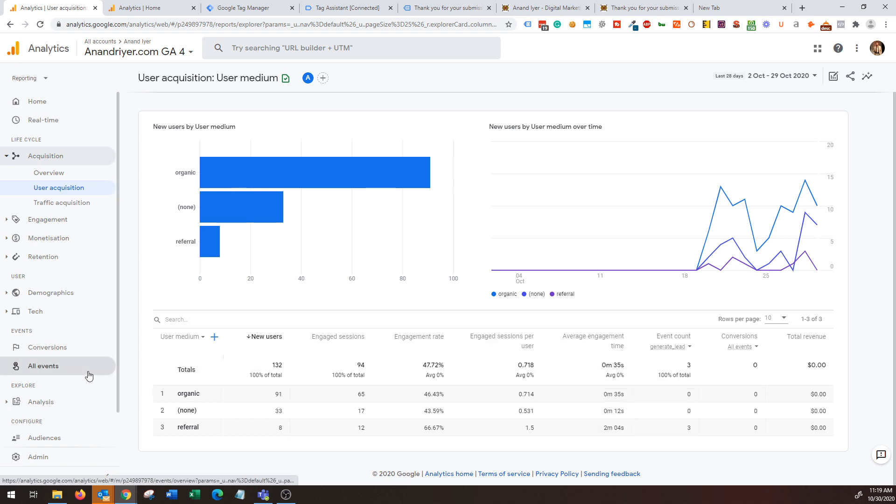
- Go back to the All events list where generate_lead shows 3 events from 1 user
click(43, 366)
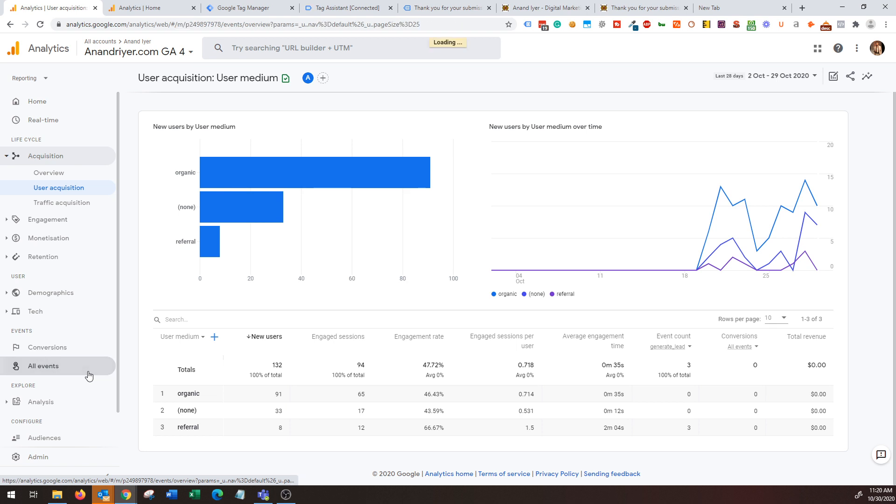
click(43, 366)
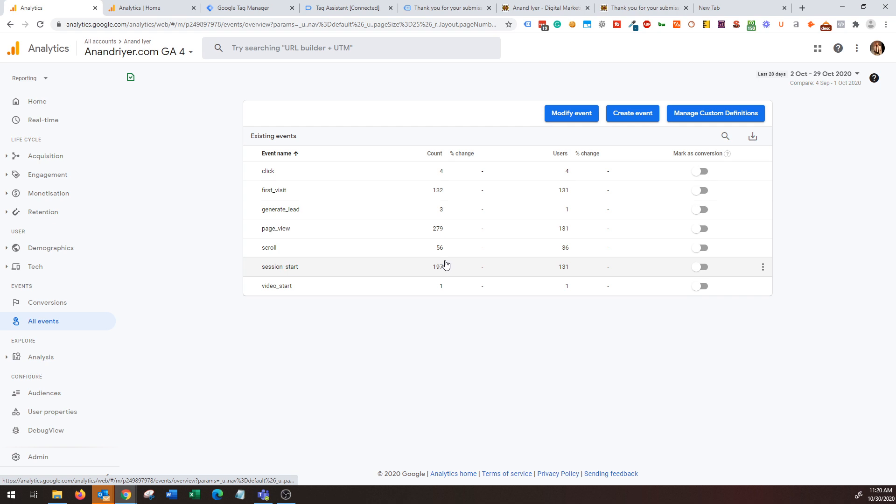
mouse_move(639, 124)
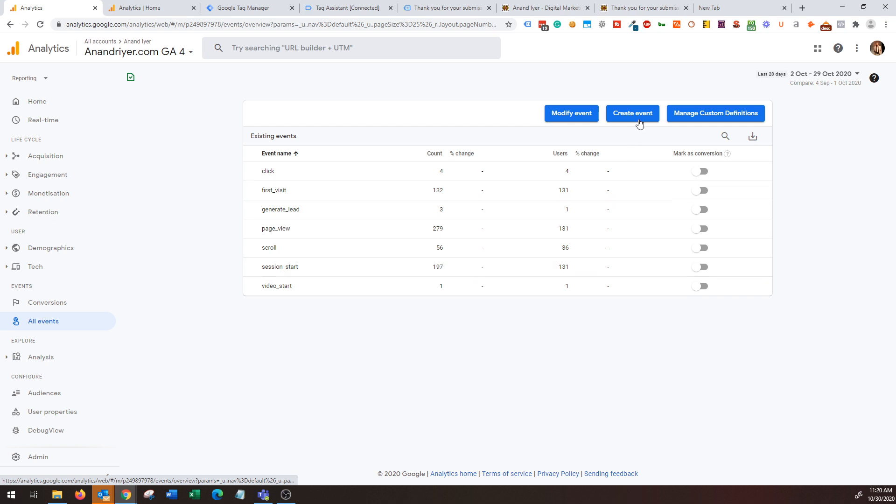
mouse_move(548, 143)
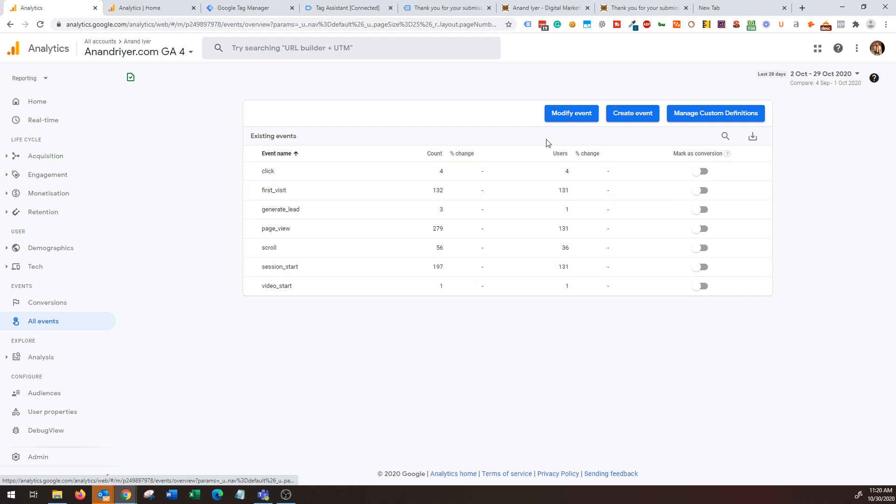
mouse_move(184, 67)
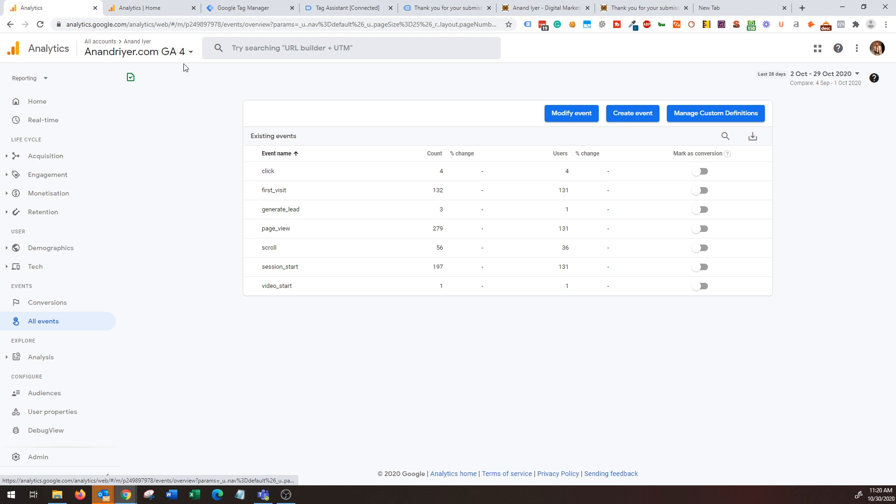
mouse_move(133, 156)
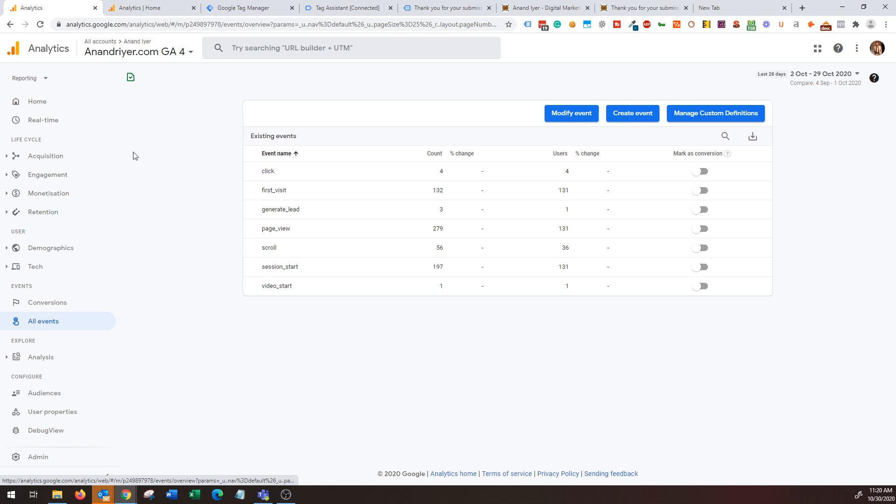
mouse_move(646, 152)
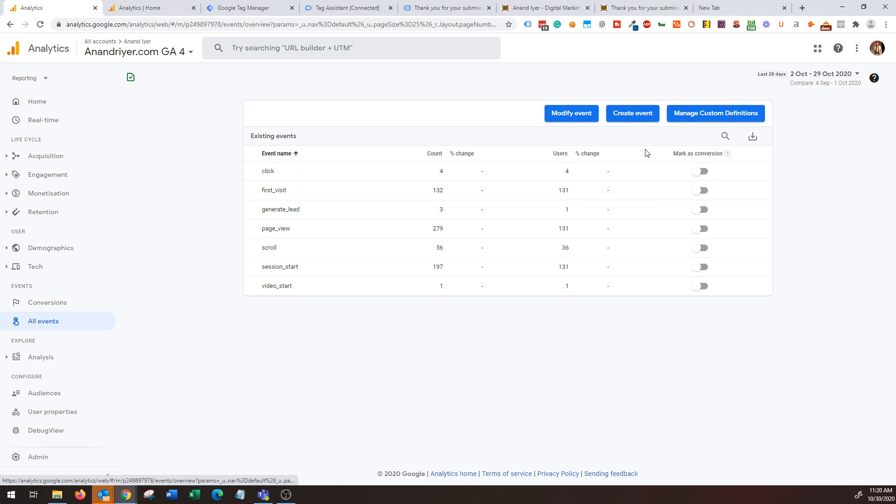
mouse_move(636, 152)
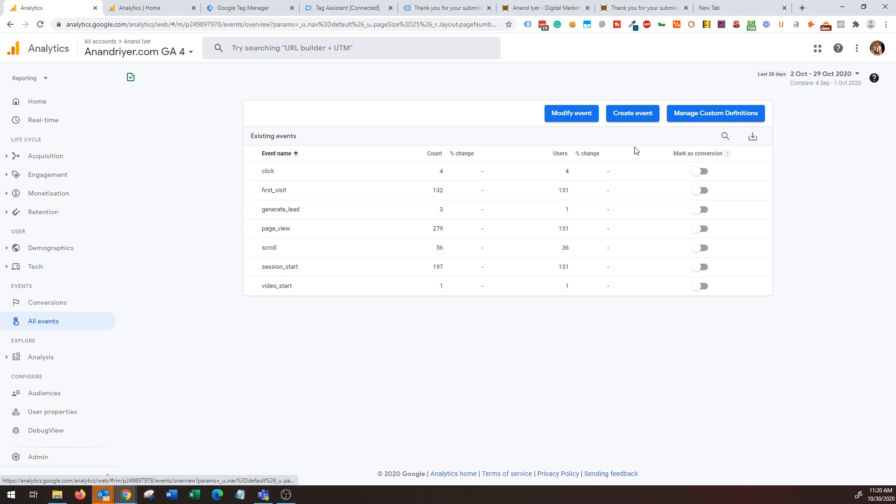
mouse_move(269, 101)
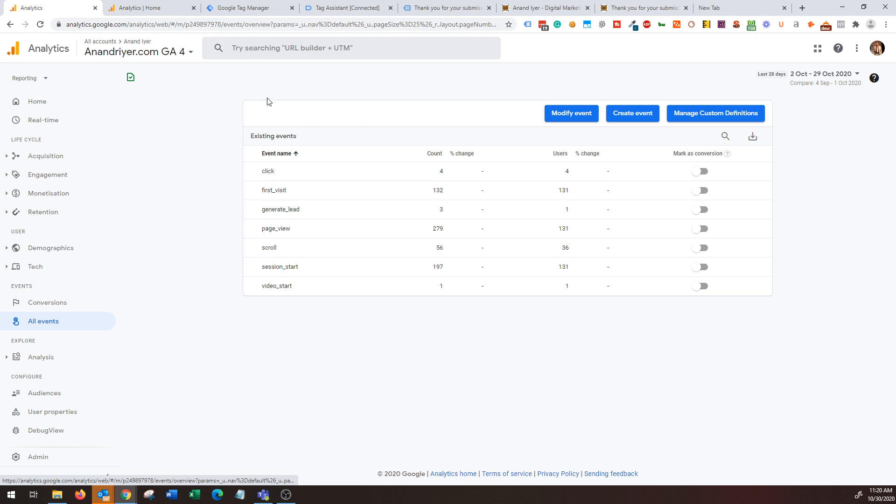
mouse_move(268, 86)
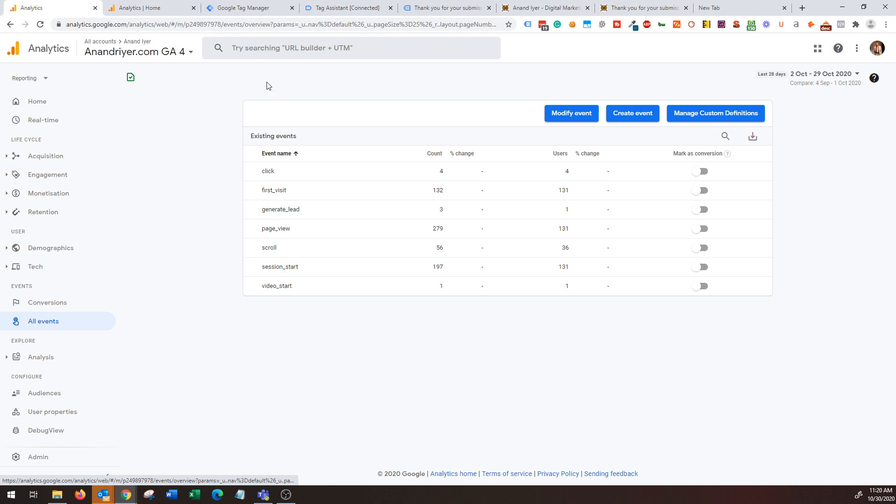